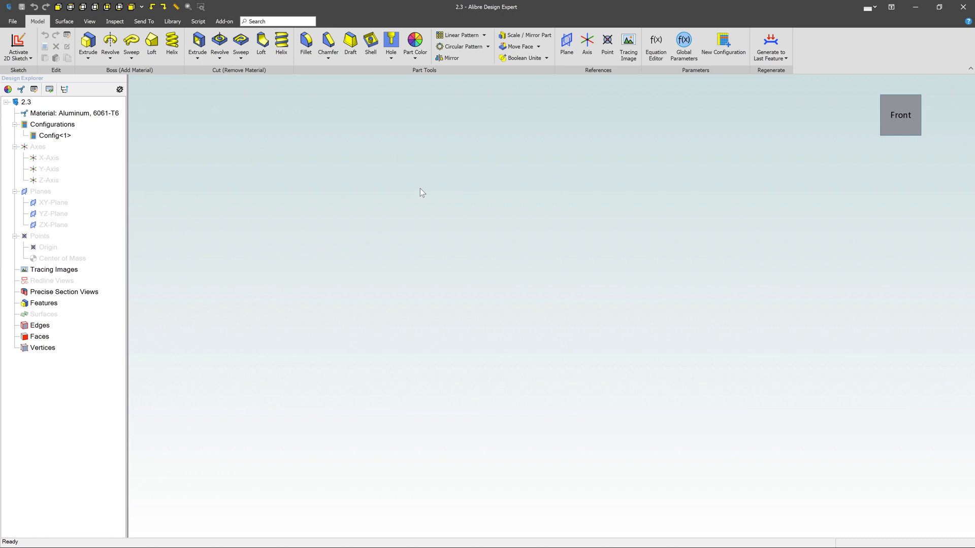
mouse_move(18, 43)
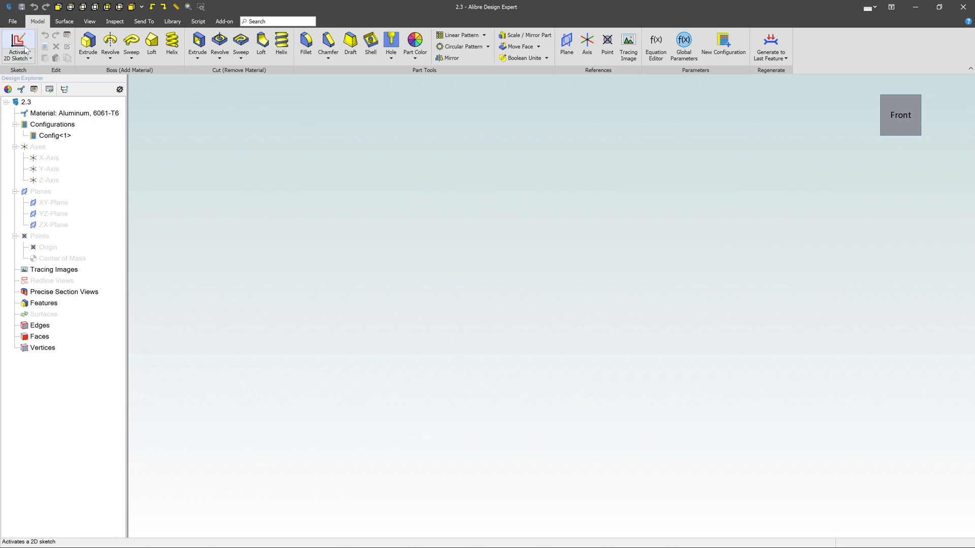
Draw a rectangle from the origin in a new 2D sketch on the XY plane
click(19, 44)
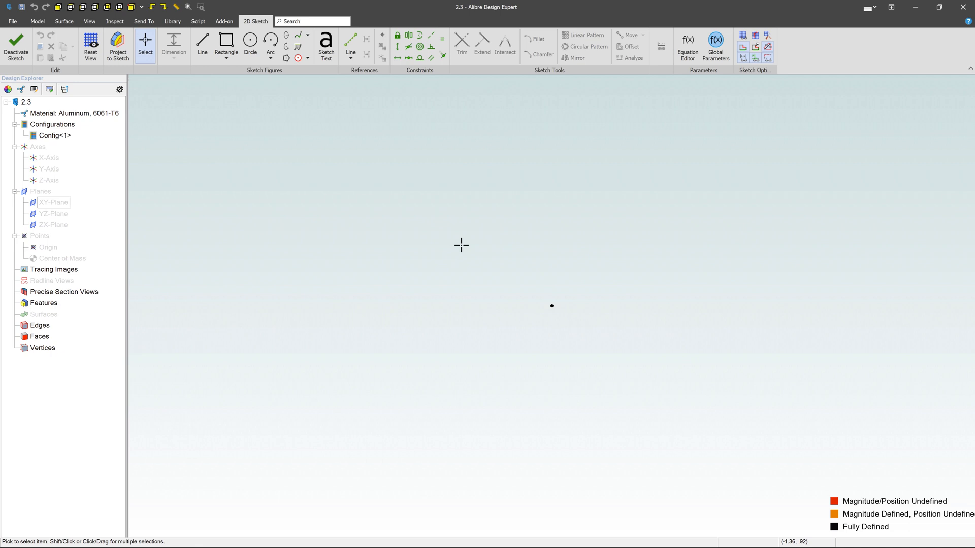
mouse_move(471, 233)
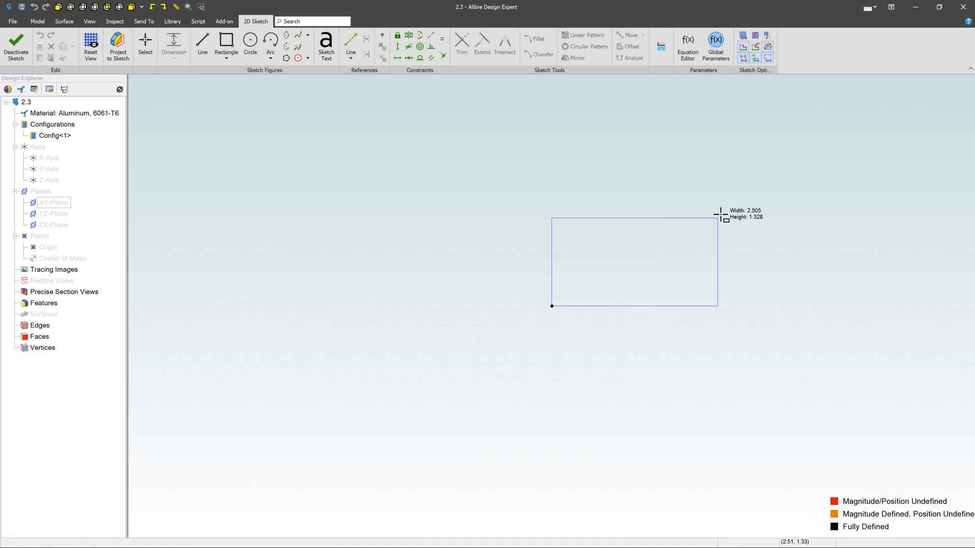
click(793, 155)
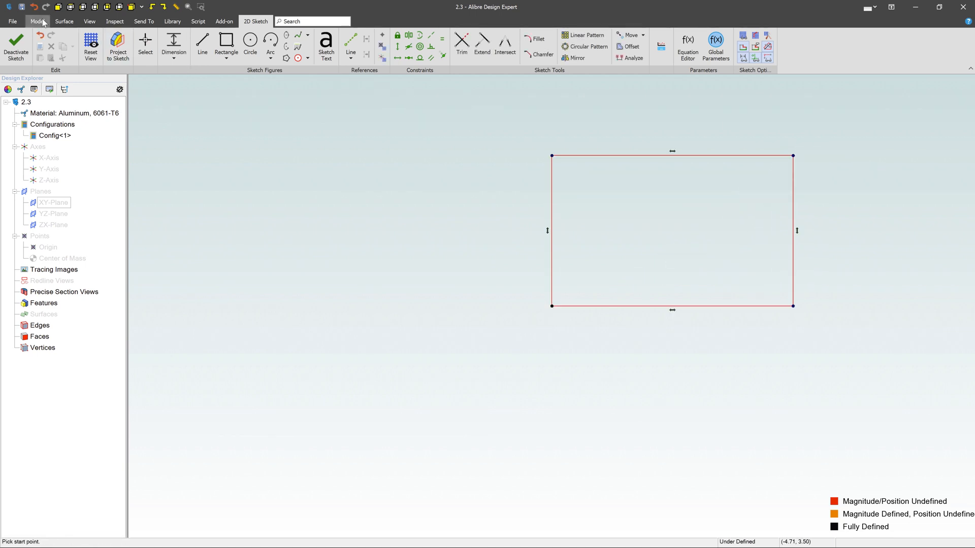
Extrude the rectangle To Depth 5.000 with Reverse unchecked, creating Extrusion<1>
click(36, 20)
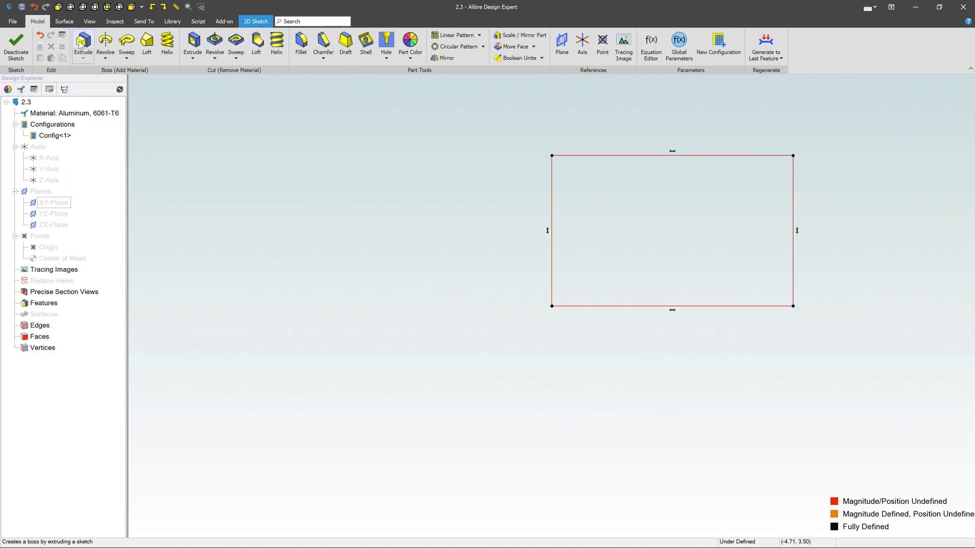
click(83, 44)
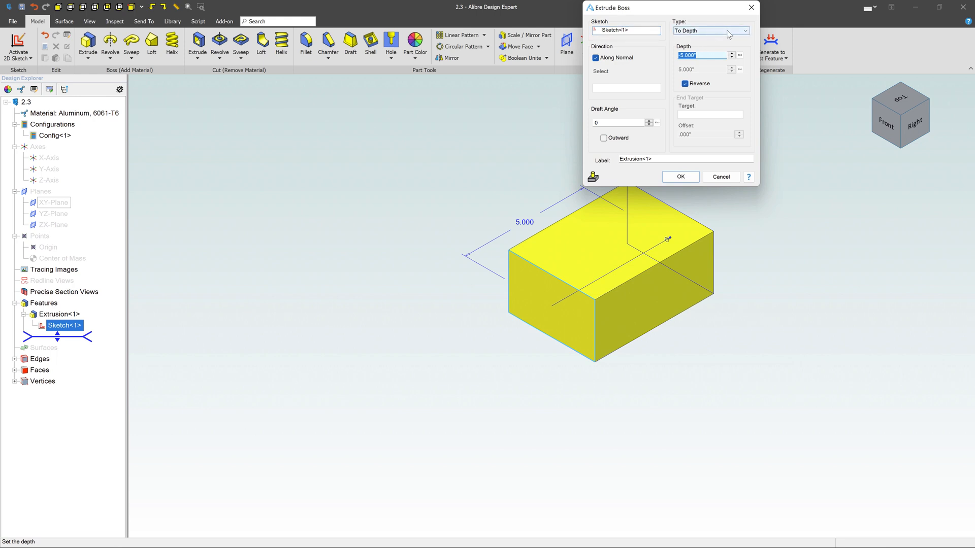
click(745, 30)
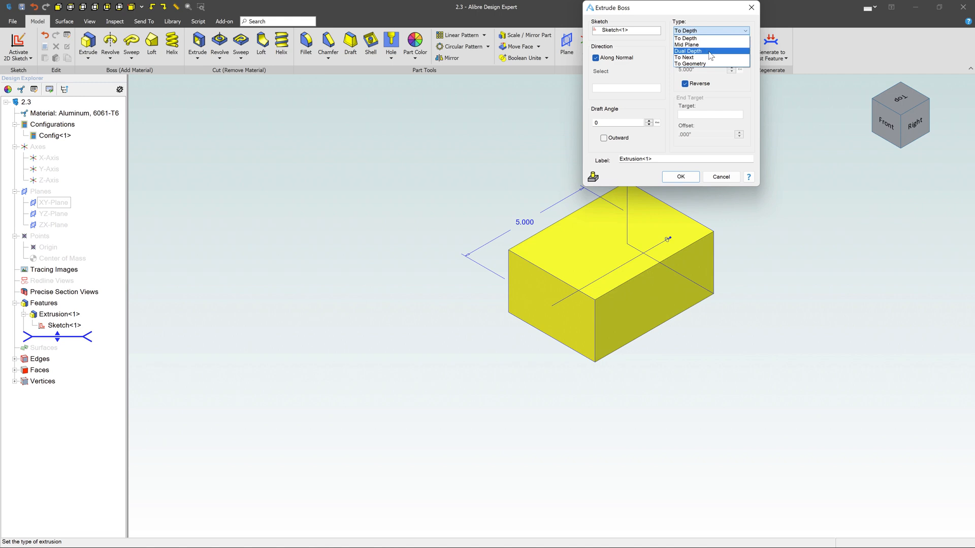
mouse_move(711, 38)
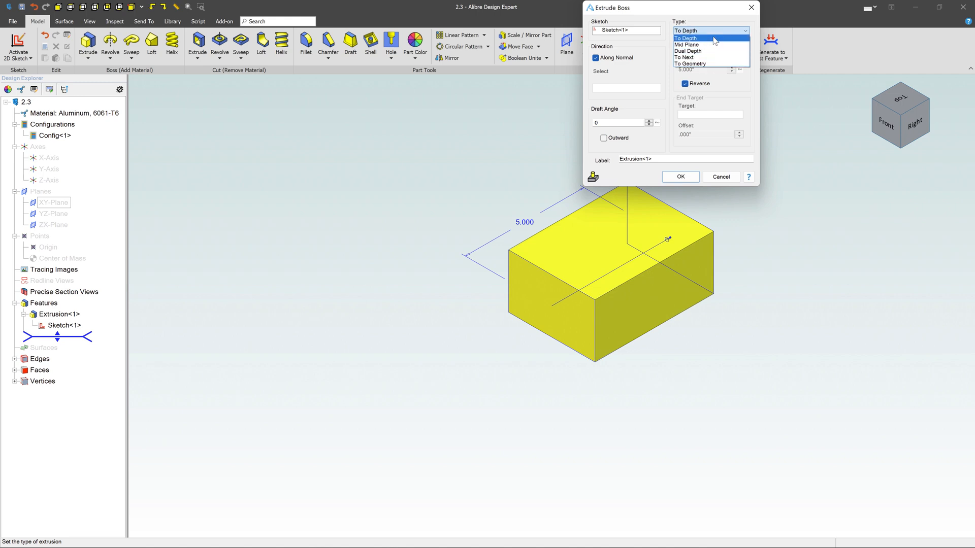
click(685, 38)
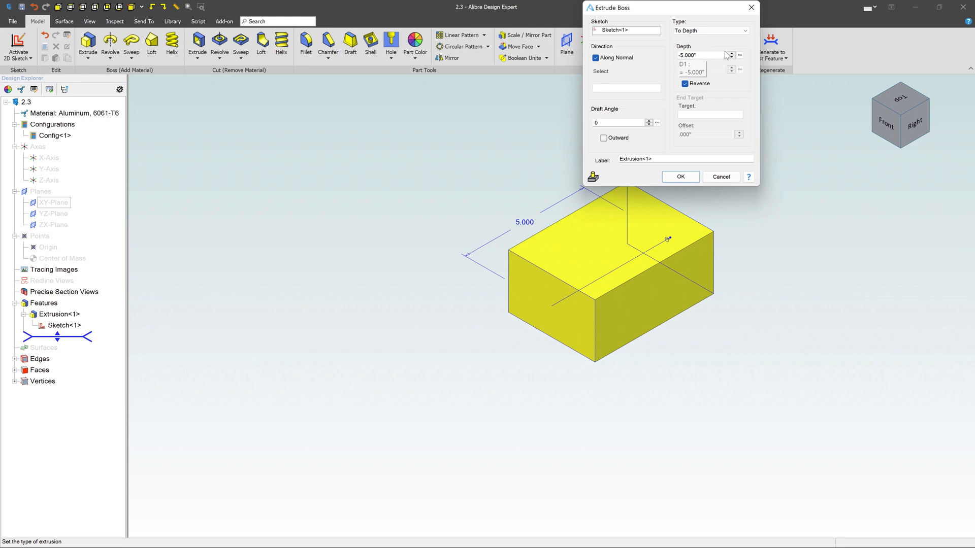
click(684, 83)
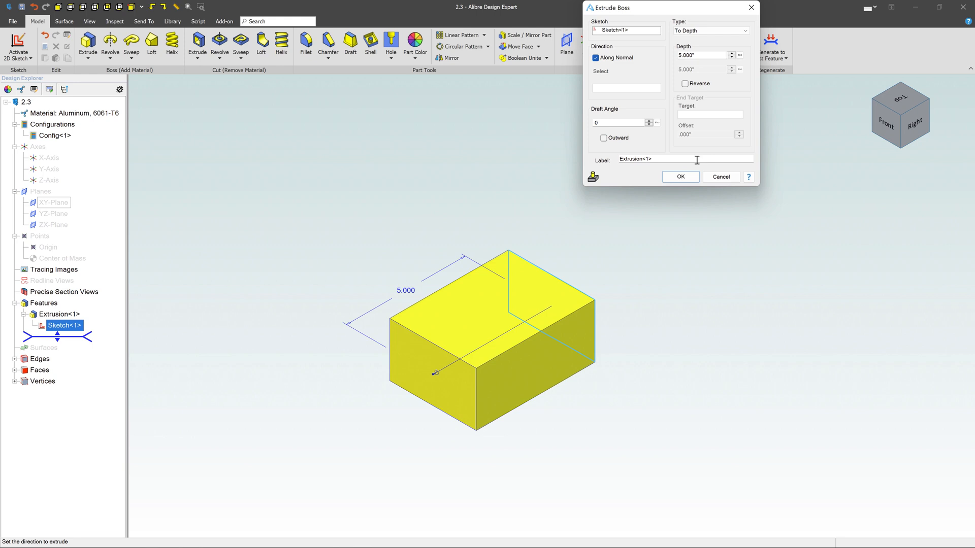
click(679, 176)
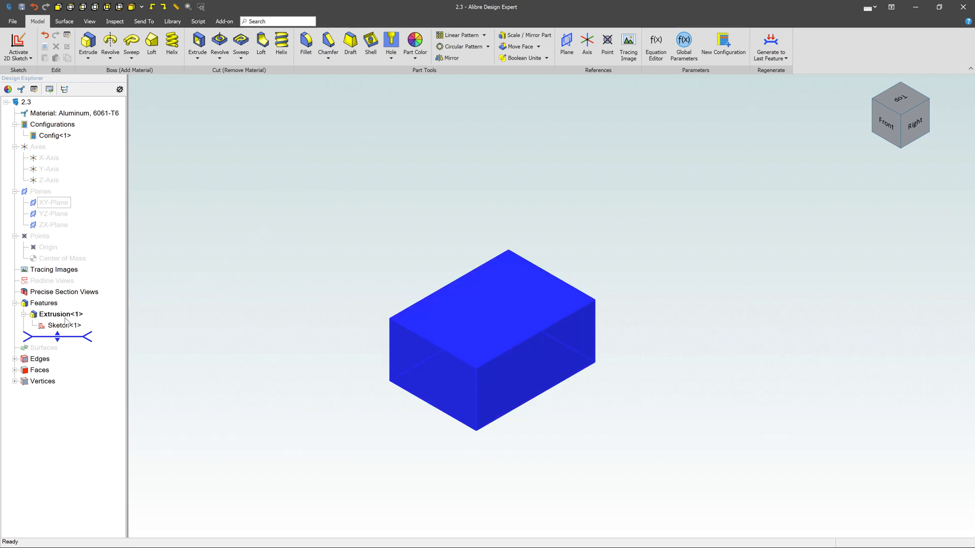
Edit Sketch<1> to add a circle inside the rectangle, then exit the sketch
right_click(62, 325)
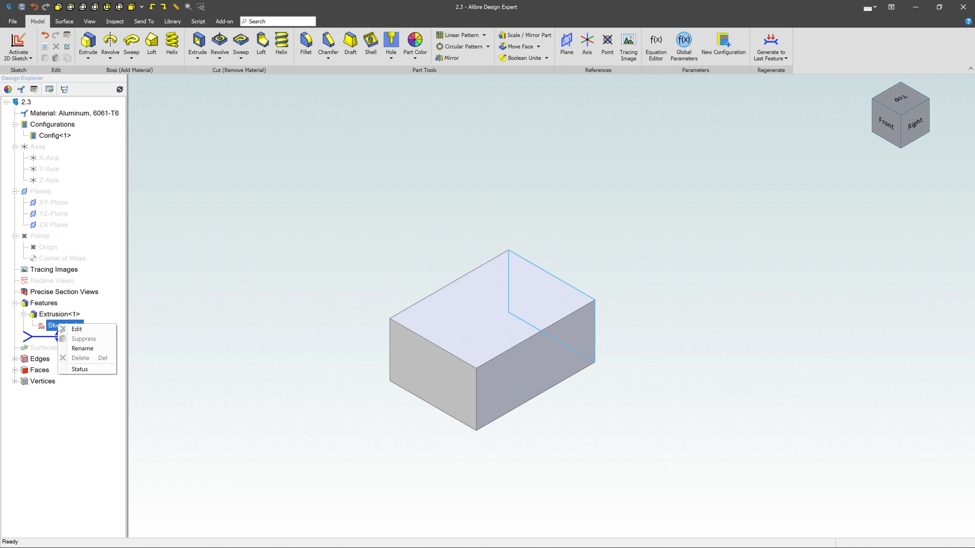
mouse_move(76, 329)
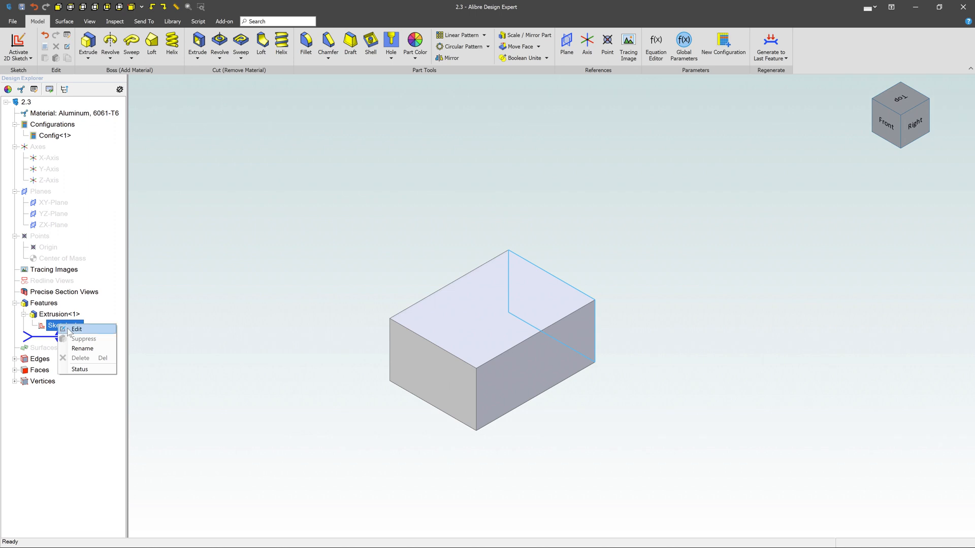
click(77, 329)
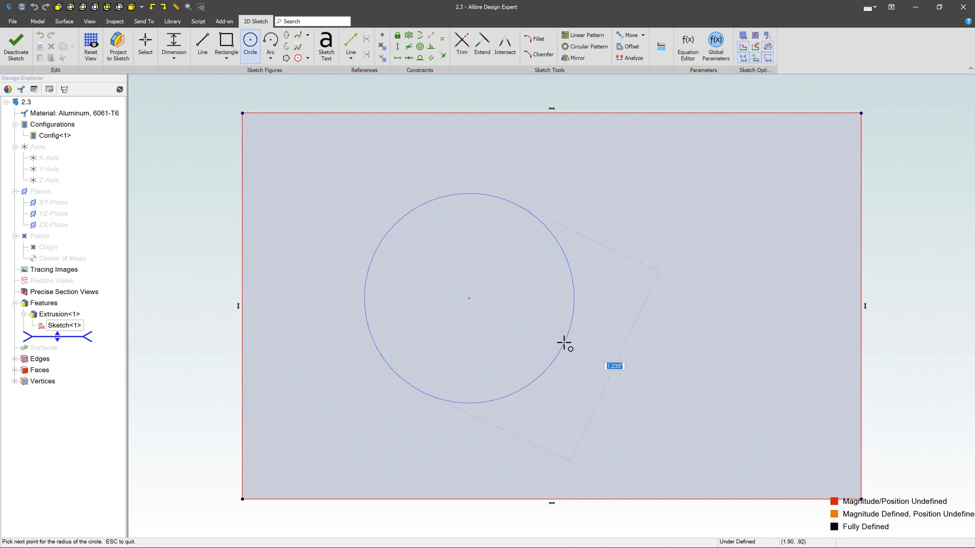
click(564, 342)
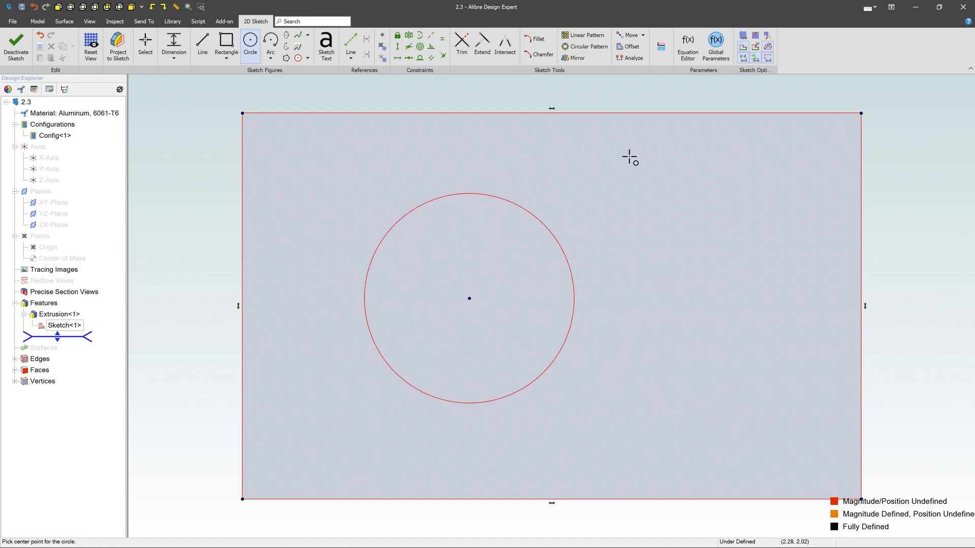
click(16, 46)
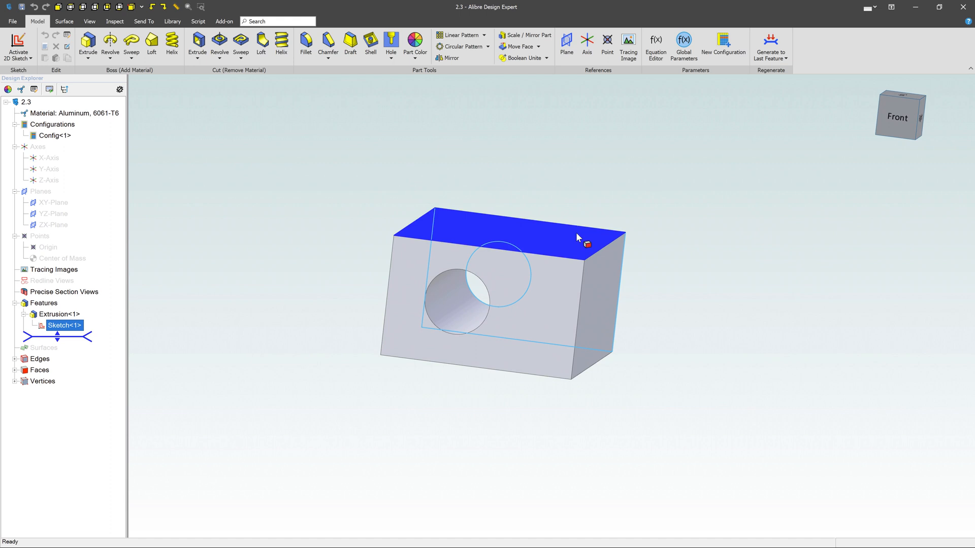
click(718, 279)
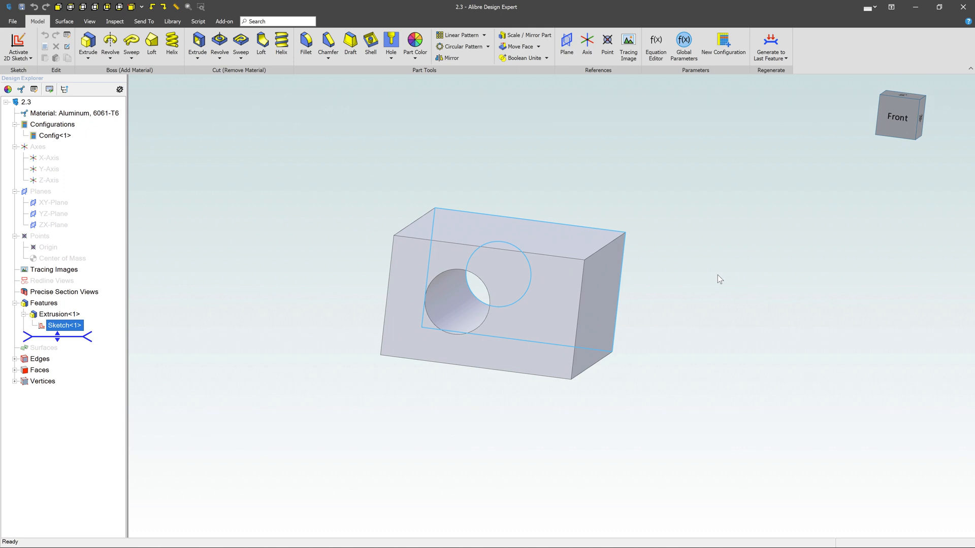
mouse_move(726, 283)
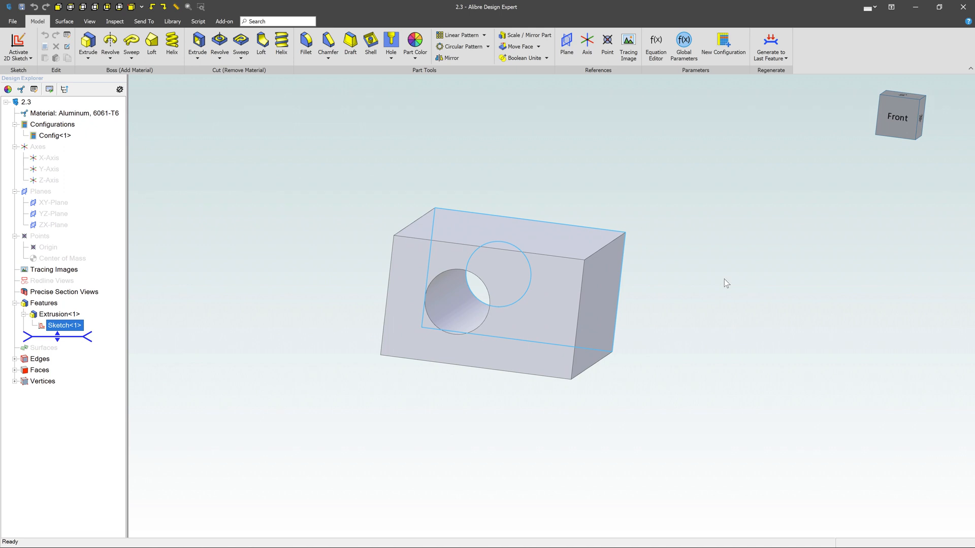
mouse_move(902, 262)
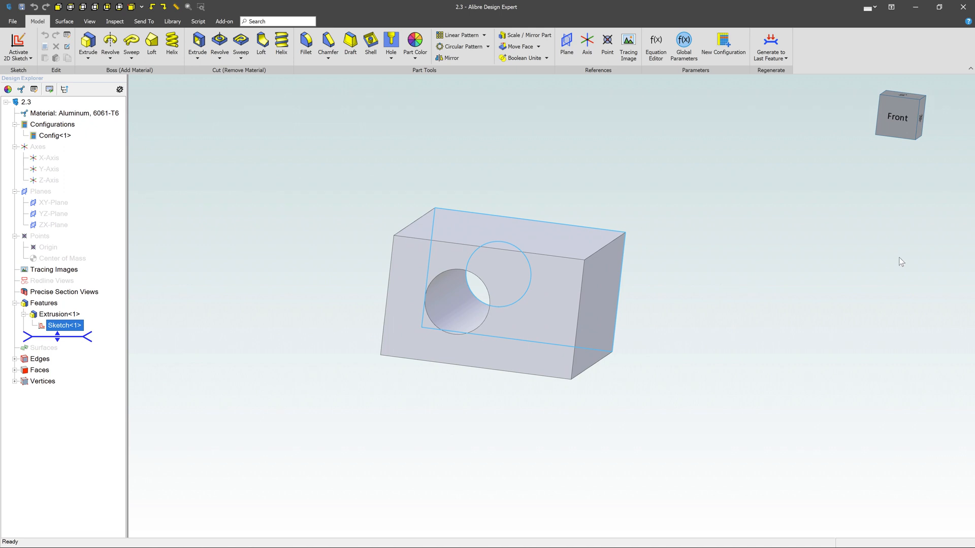
mouse_move(540, 181)
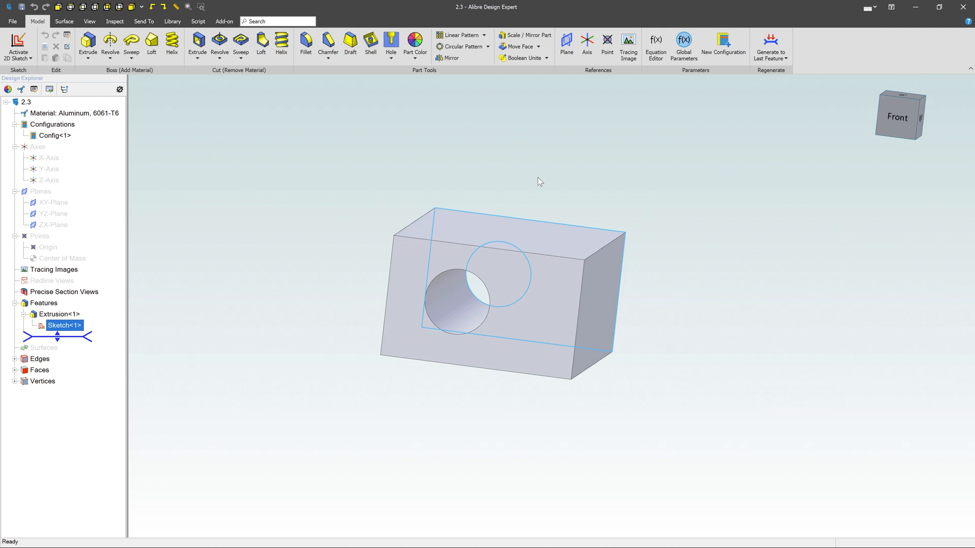
mouse_move(489, 193)
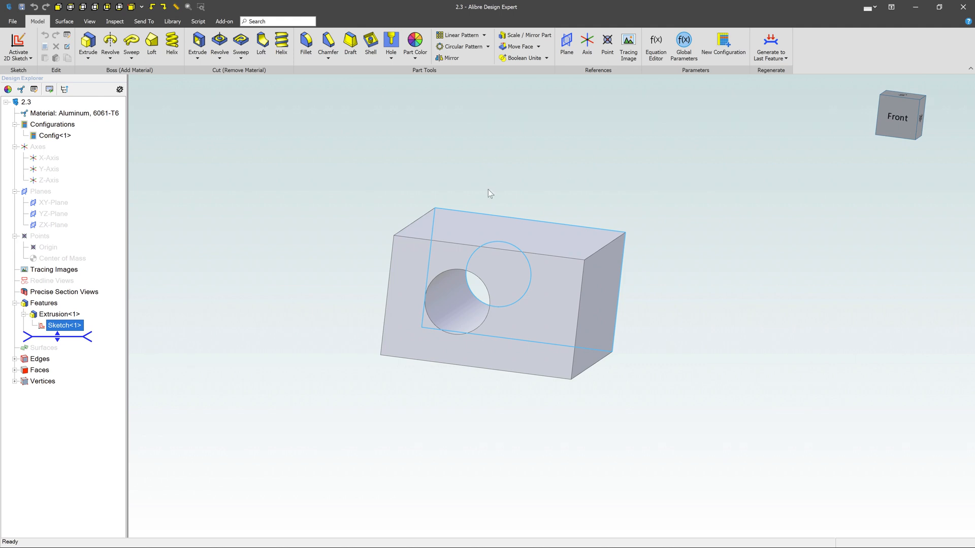
Re-edit Extrusion<1> with draft angle reset to 0 and Type set to Mid Plane
click(60, 314)
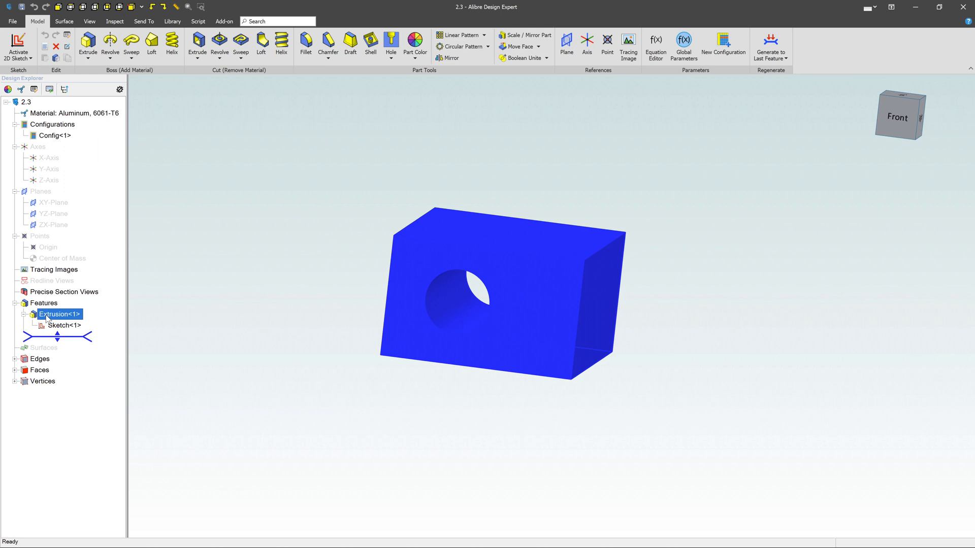
right_click(59, 314)
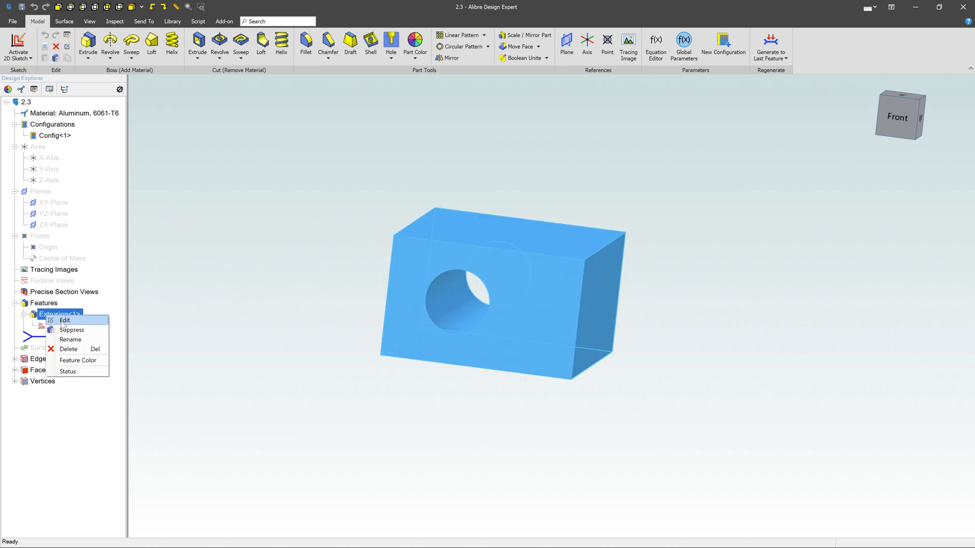
click(65, 321)
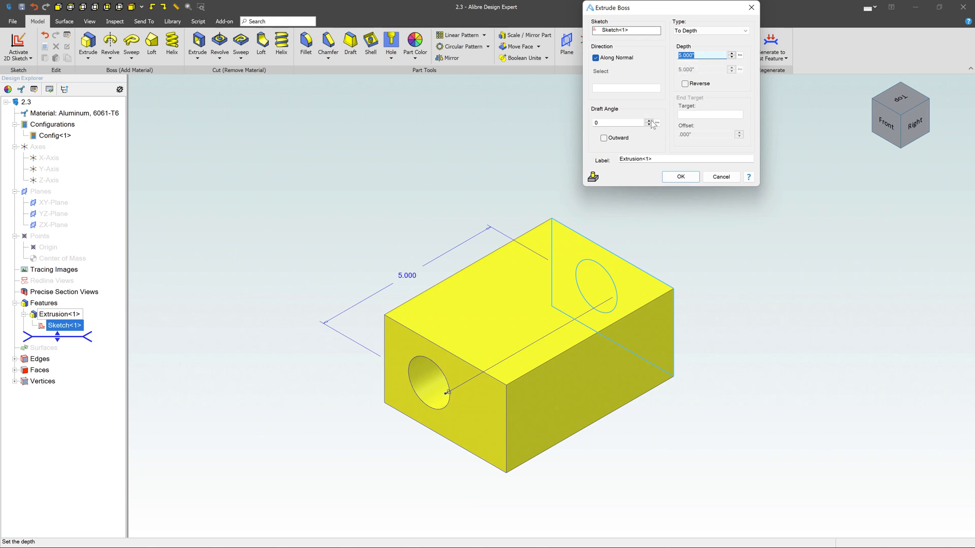
click(649, 120)
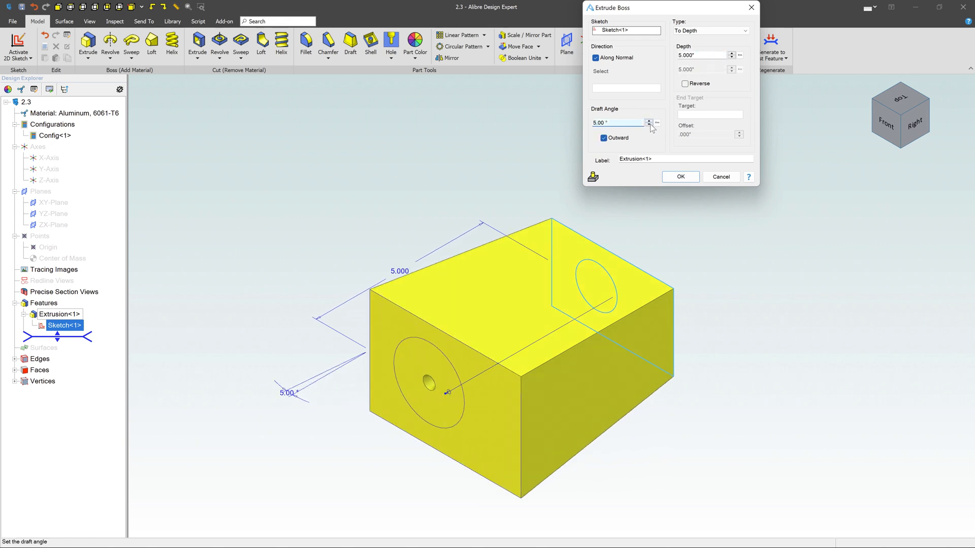
click(650, 126)
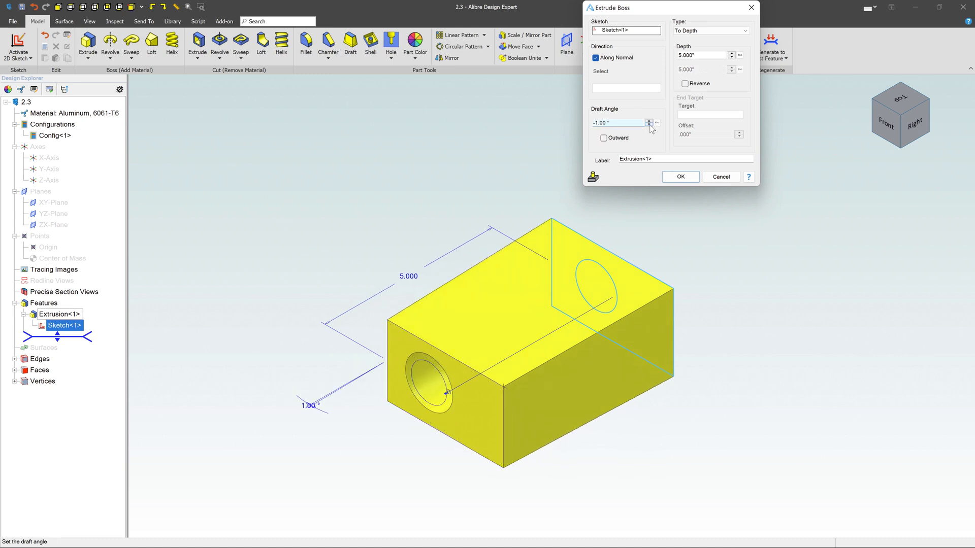
click(649, 124)
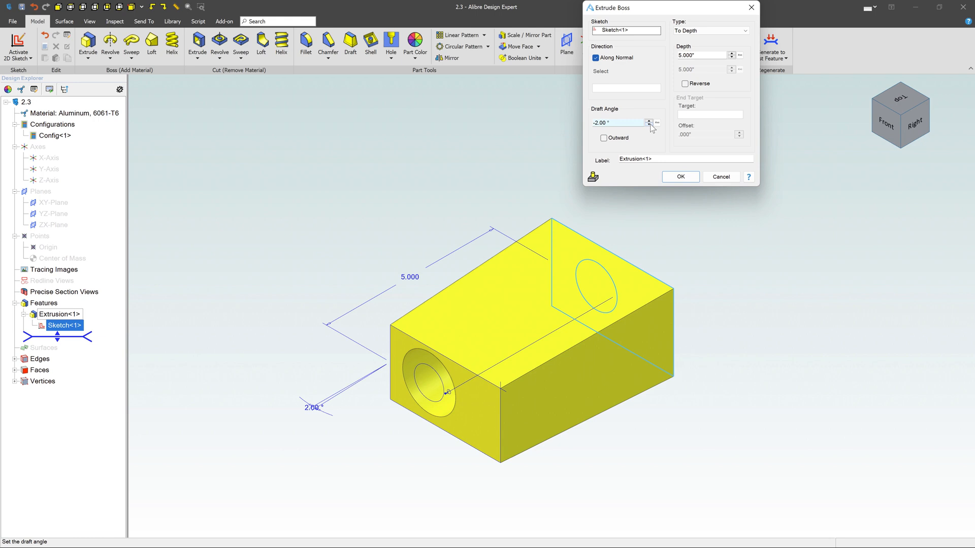
click(649, 119)
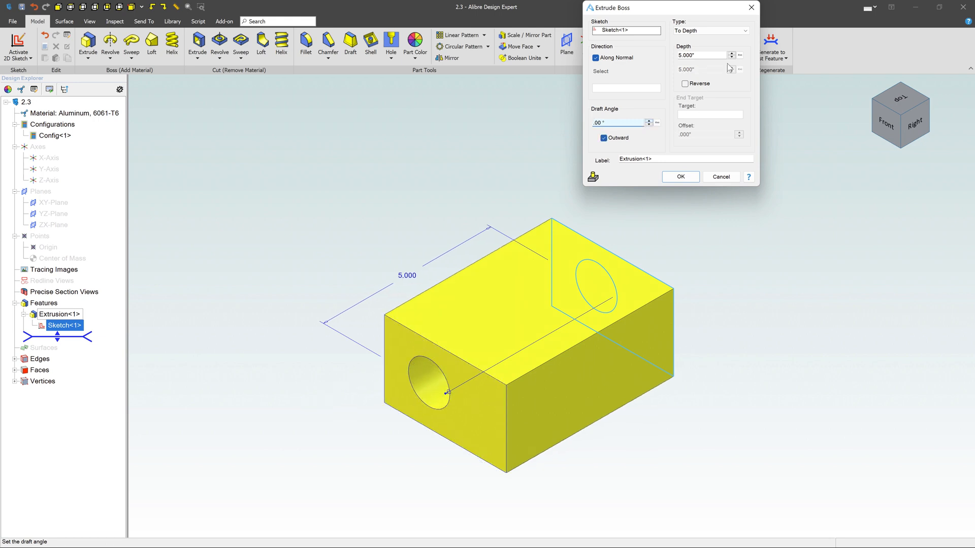
click(711, 31)
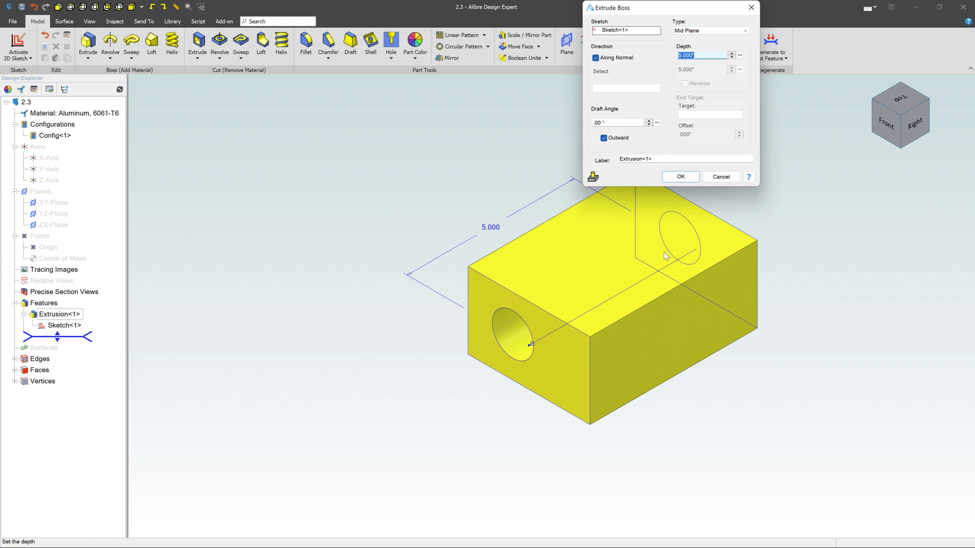
click(679, 176)
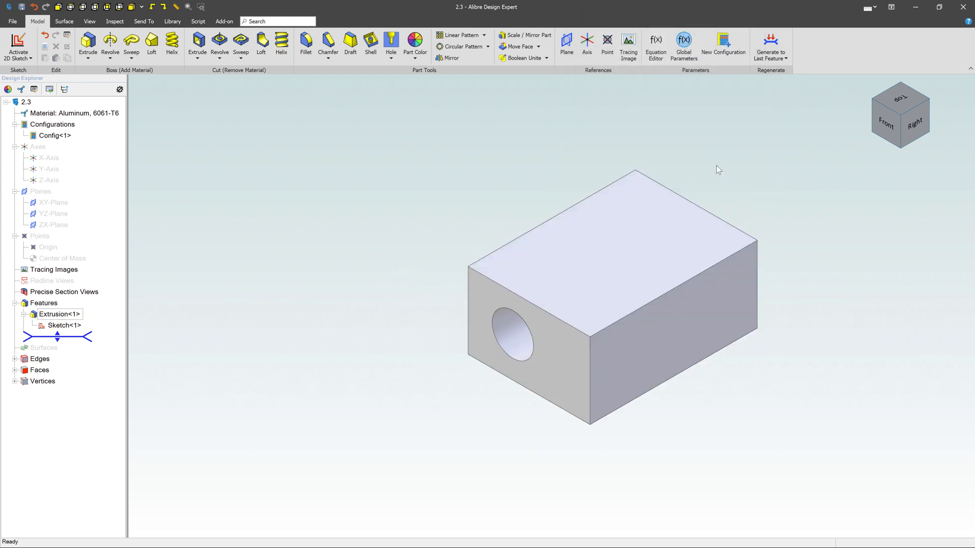
mouse_move(97, 221)
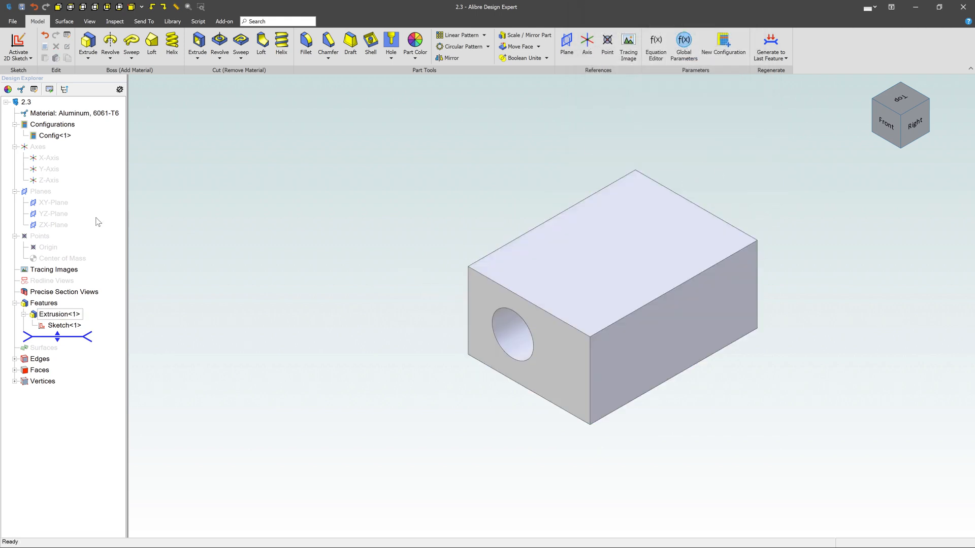
click(64, 325)
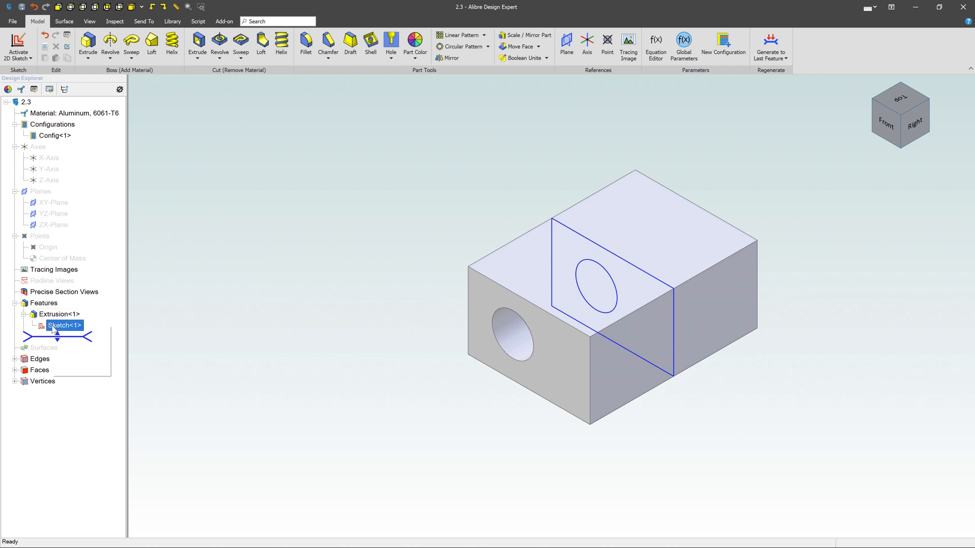
Reopen Sketch<1> to add a circle above and a rectangle right of the profile
double_click(64, 325)
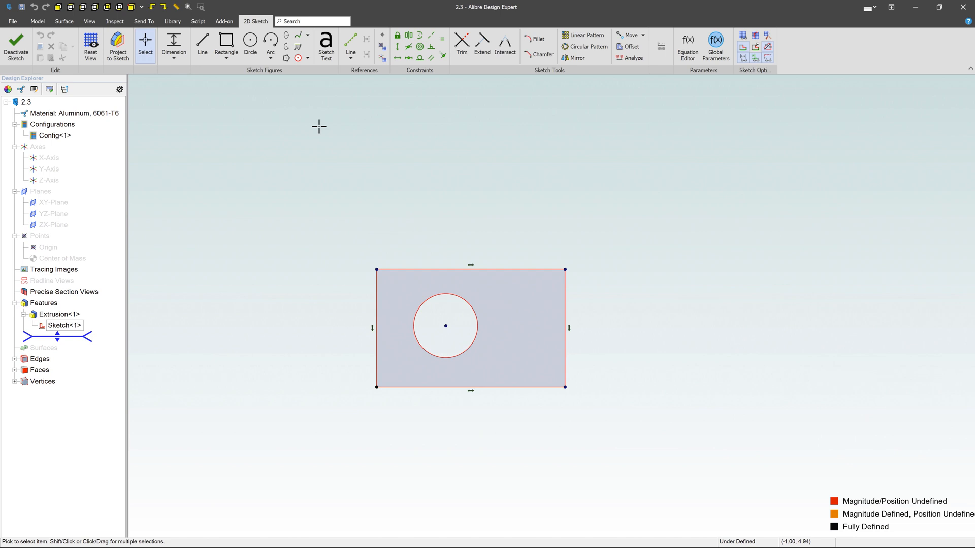
click(250, 45)
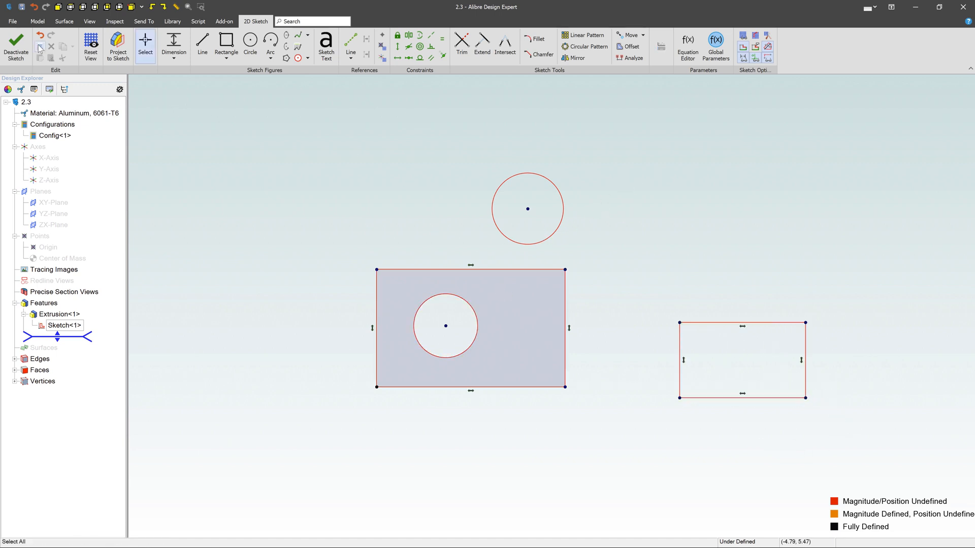
click(16, 46)
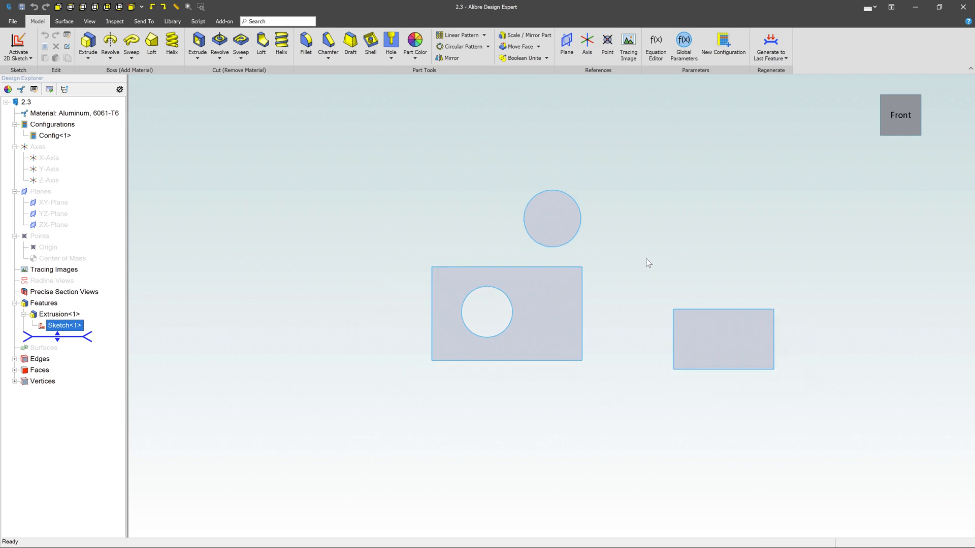
scroll(down, 3)
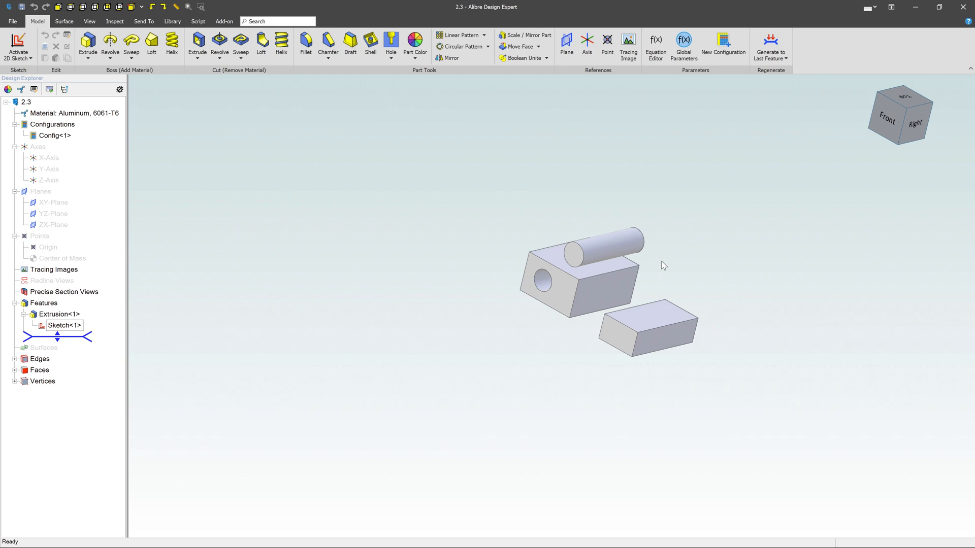
mouse_move(693, 305)
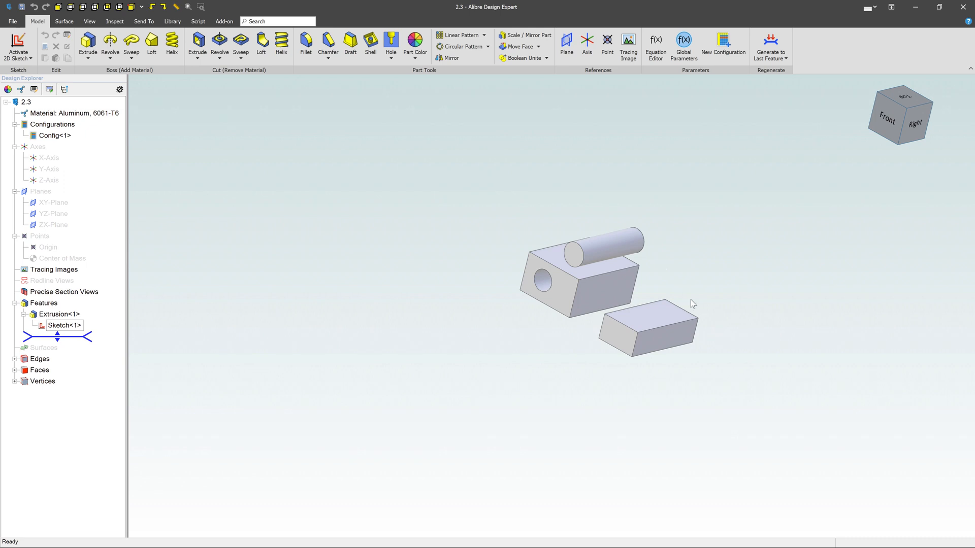
Sketch a circle near the top and a small rectangle on the separate block's face
click(646, 320)
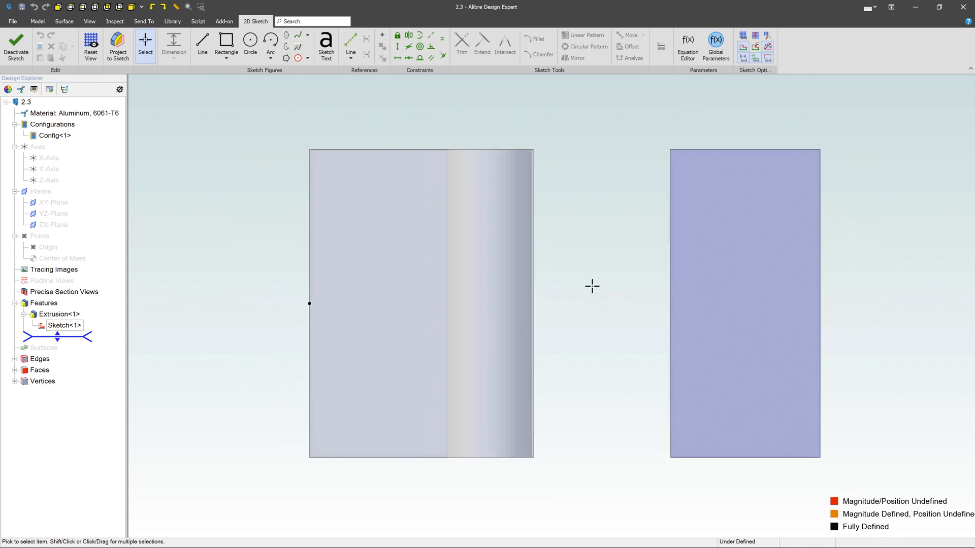
click(250, 43)
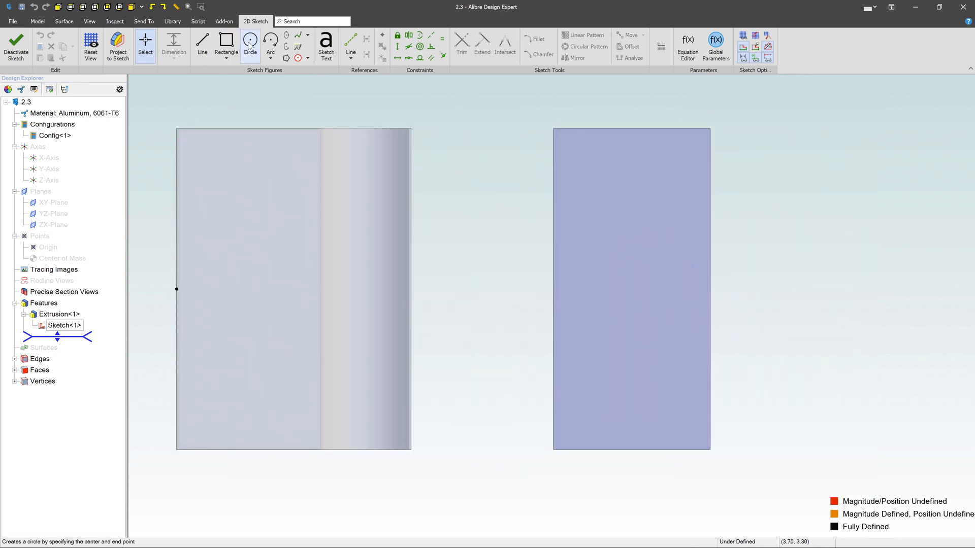
click(634, 198)
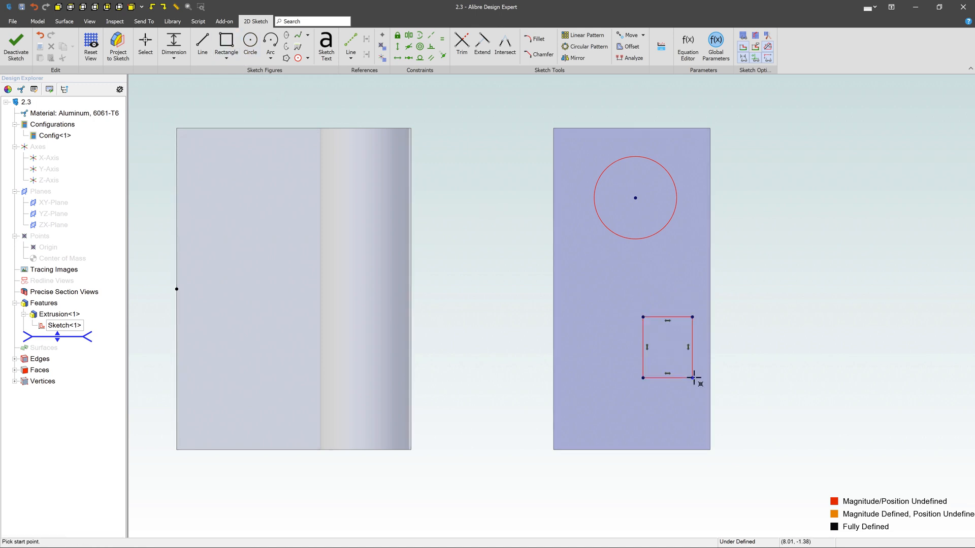
mouse_move(851, 442)
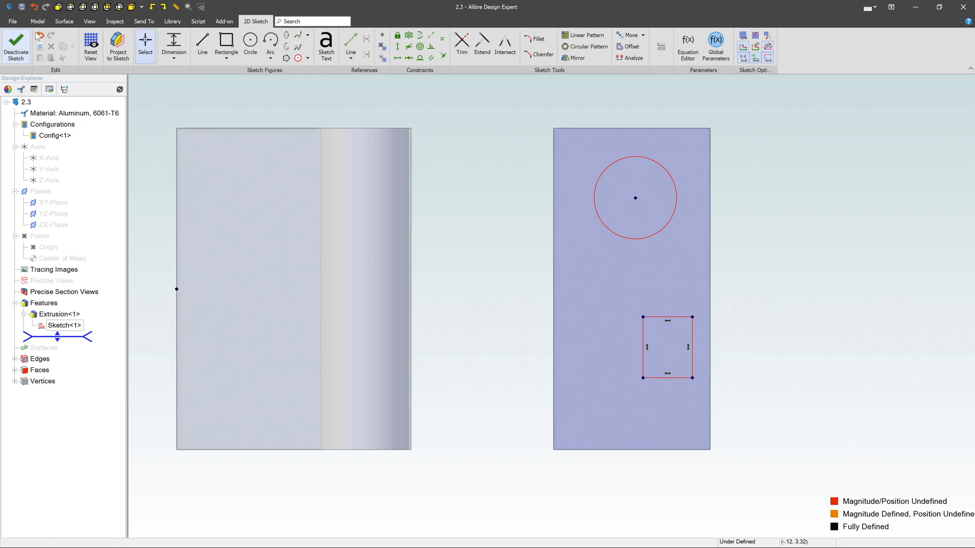
click(37, 20)
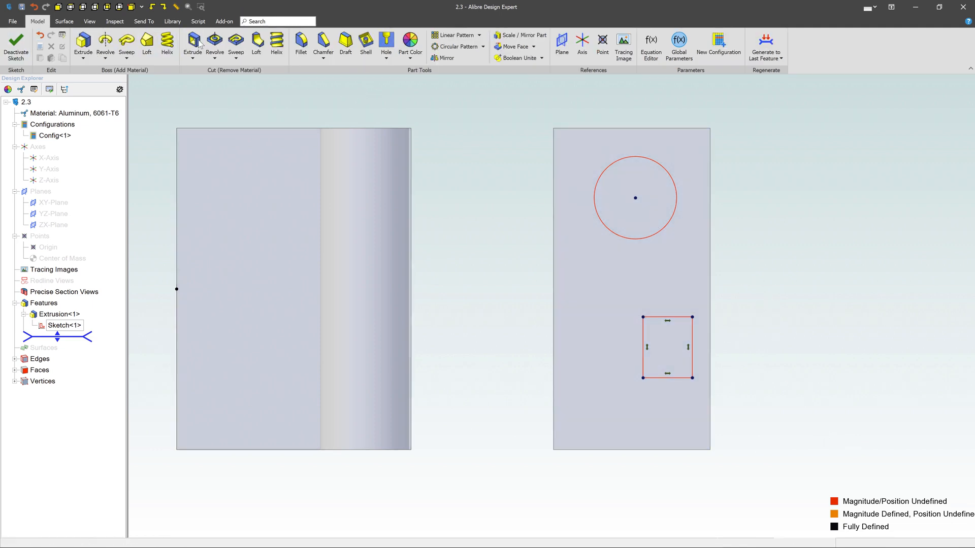
Start an extrude cut, trying Mid Plane and Dual Depth before settling on To Next
click(198, 44)
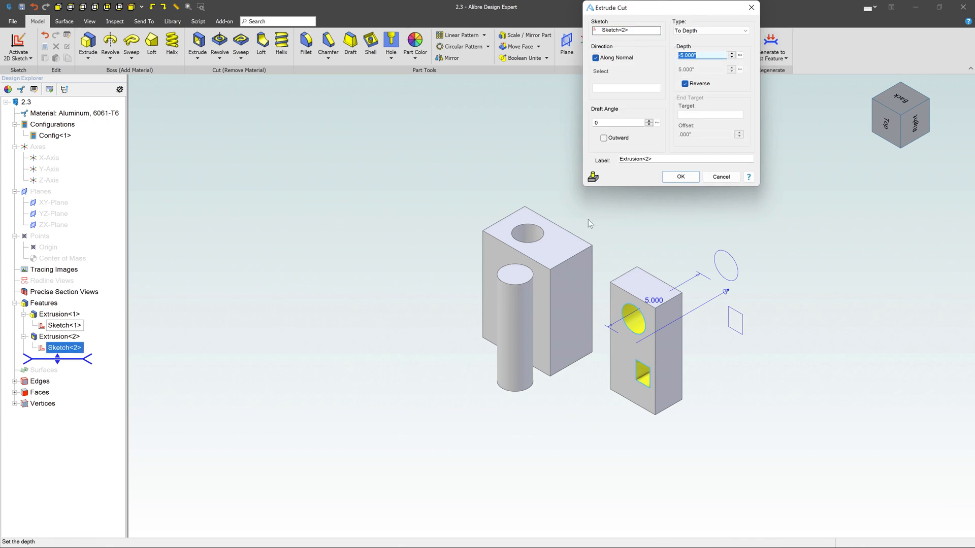
mouse_move(644, 118)
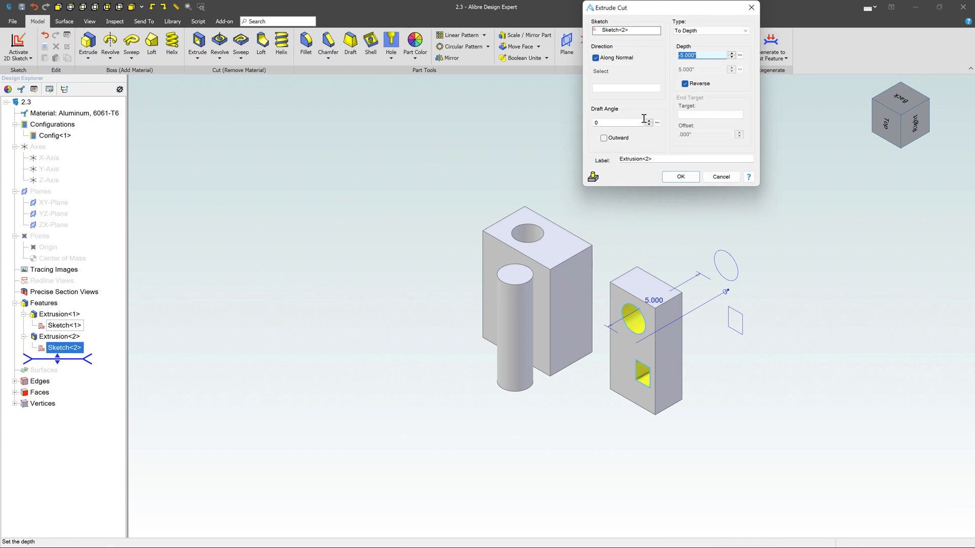
mouse_move(712, 69)
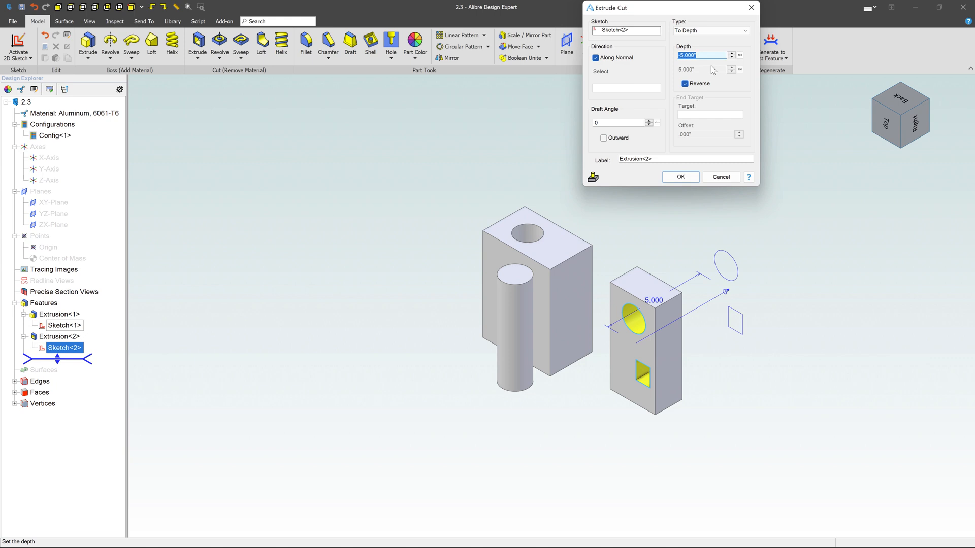
click(744, 31)
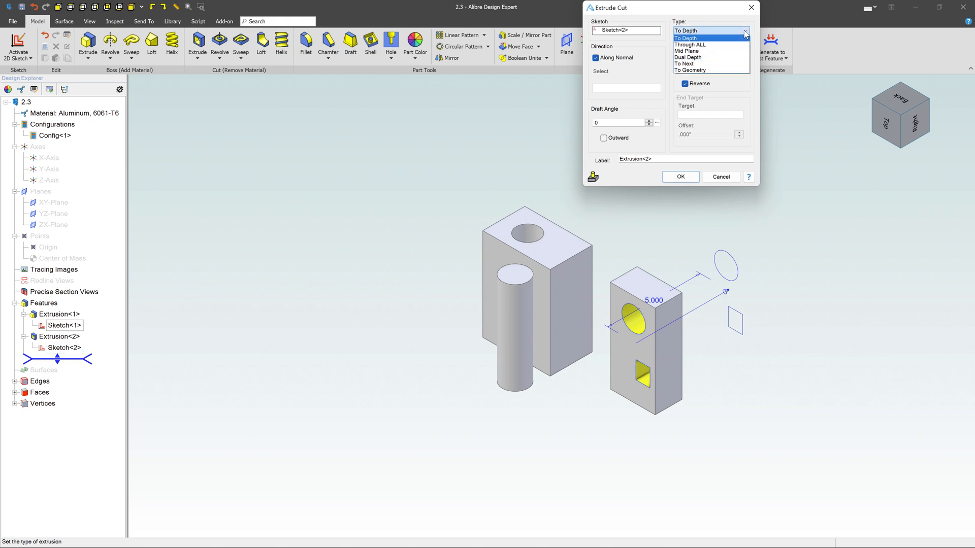
click(686, 45)
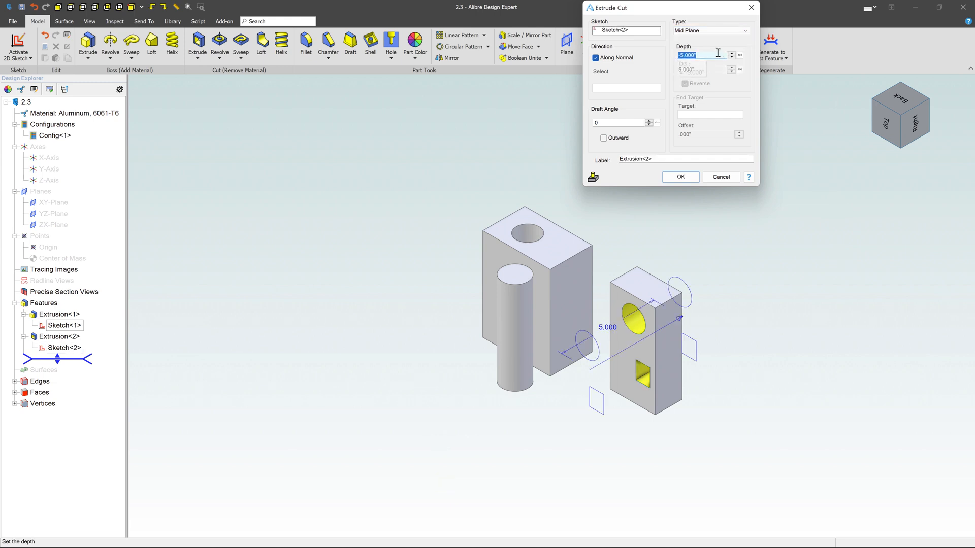
click(744, 30)
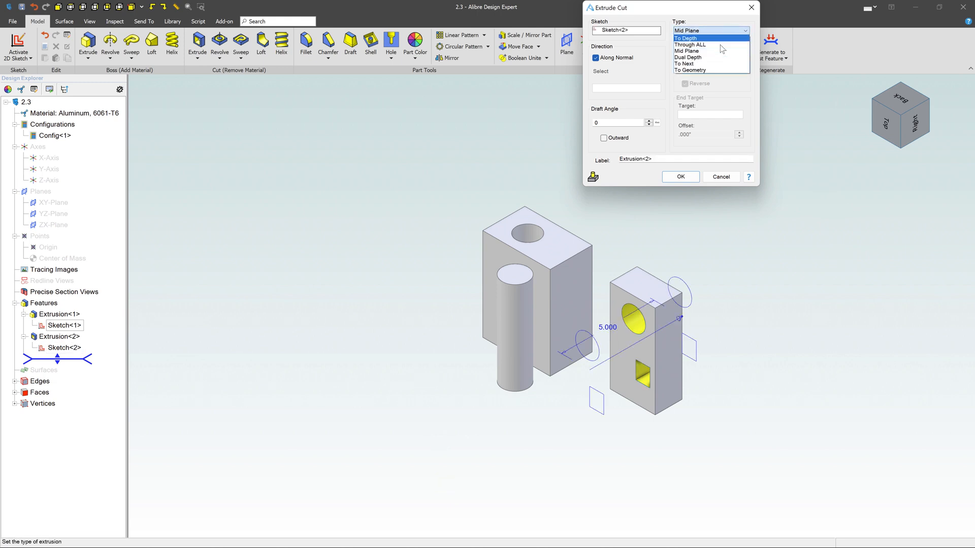
click(688, 58)
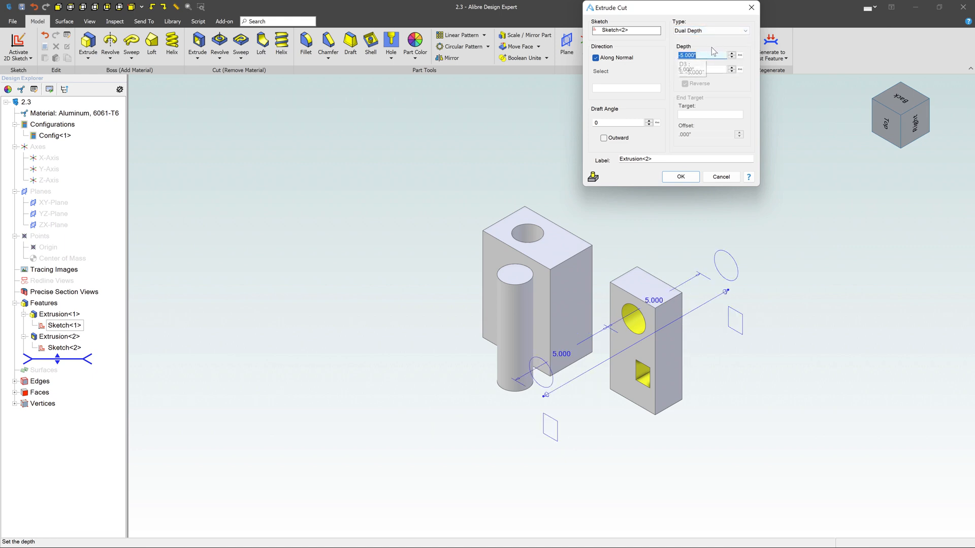
click(745, 31)
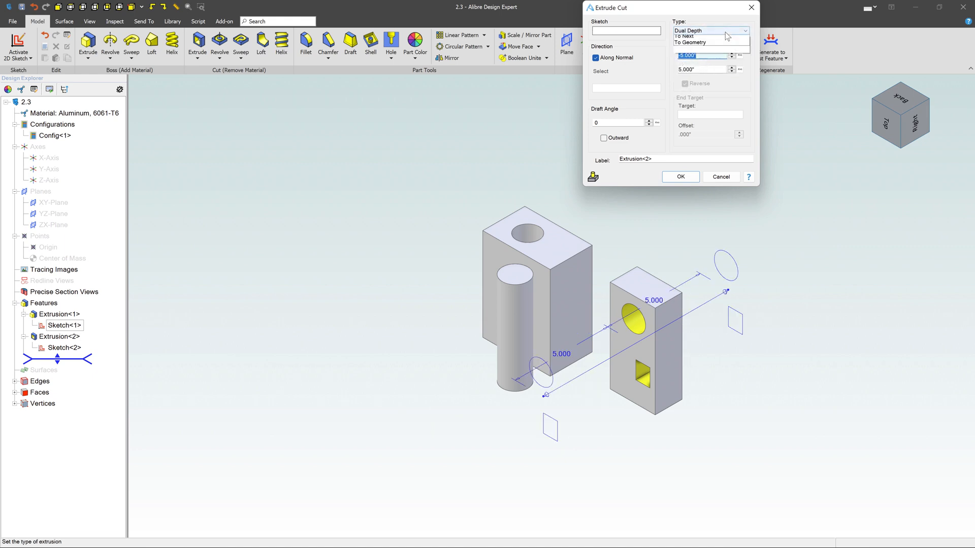
click(683, 36)
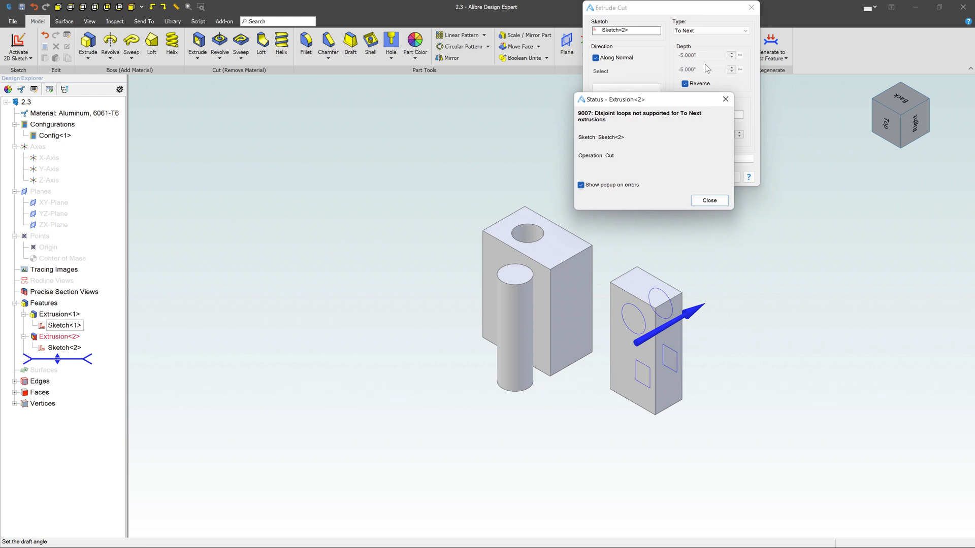
mouse_move(690, 181)
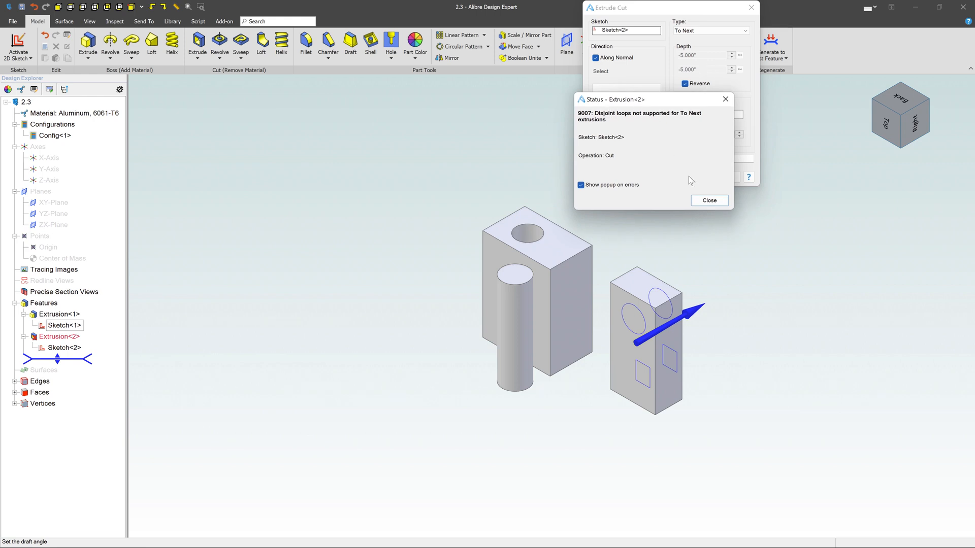
Dismiss the disjoint-loops error and cut To Geometry, ending at the other block's face
click(709, 200)
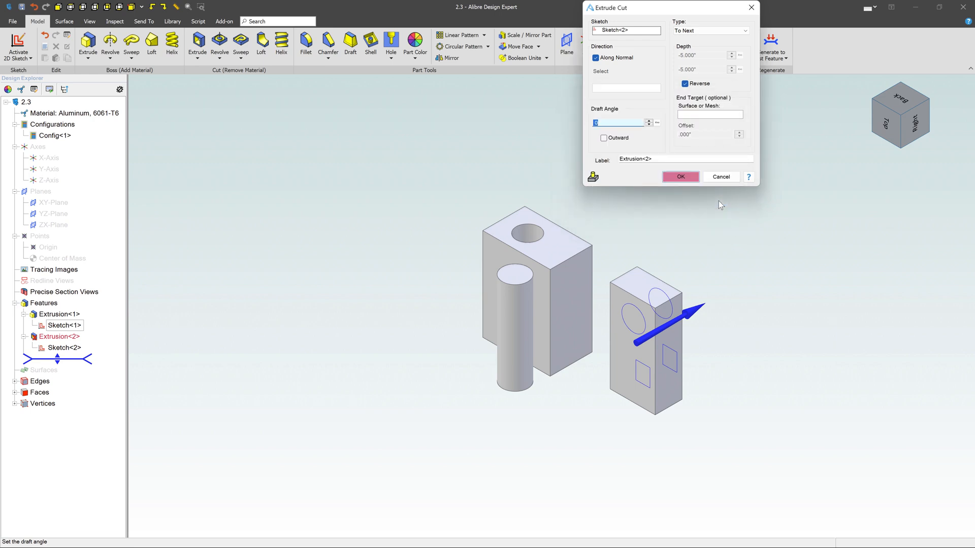
click(745, 31)
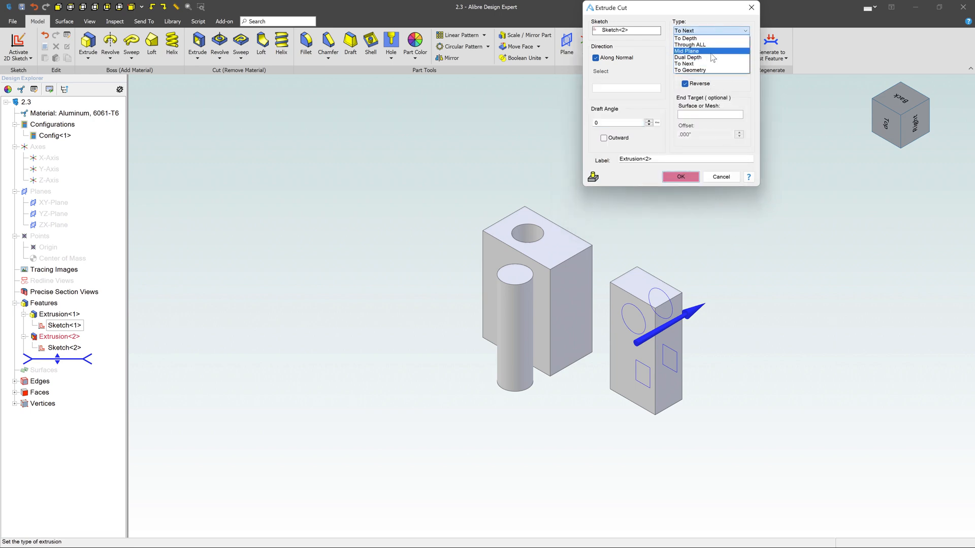
click(689, 70)
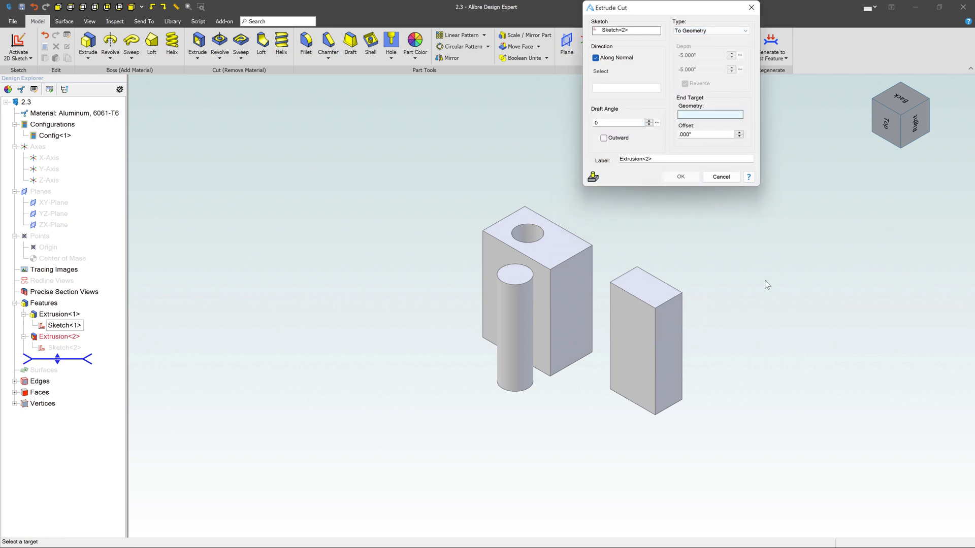
mouse_move(719, 313)
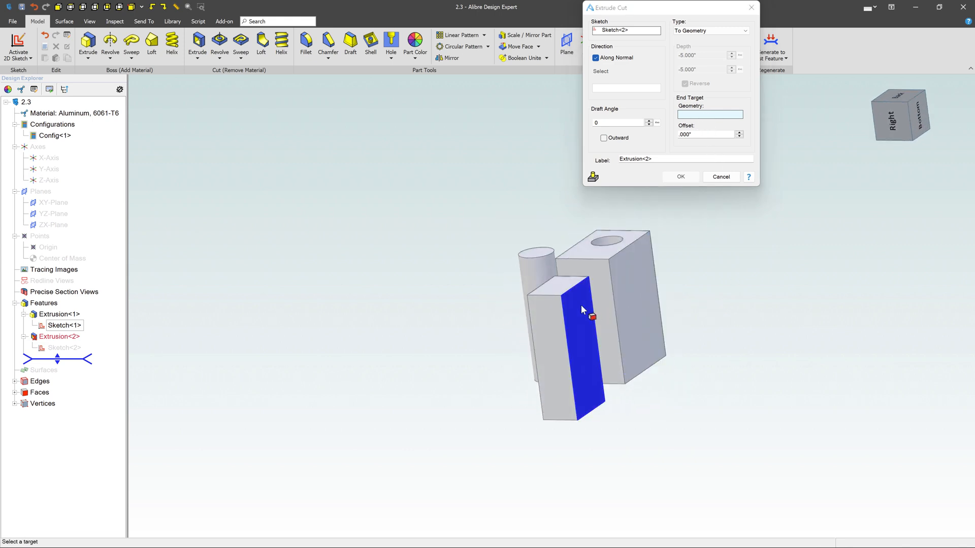
click(580, 311)
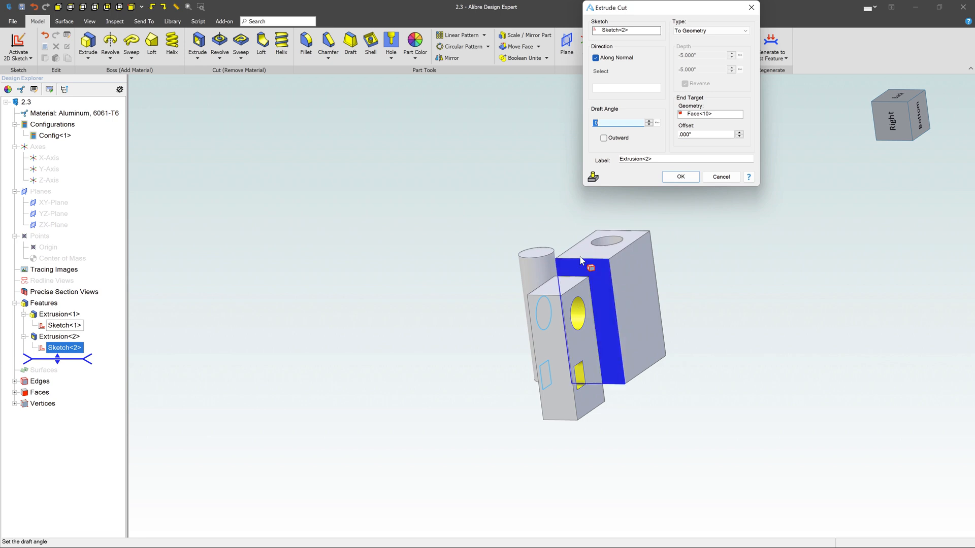
click(679, 176)
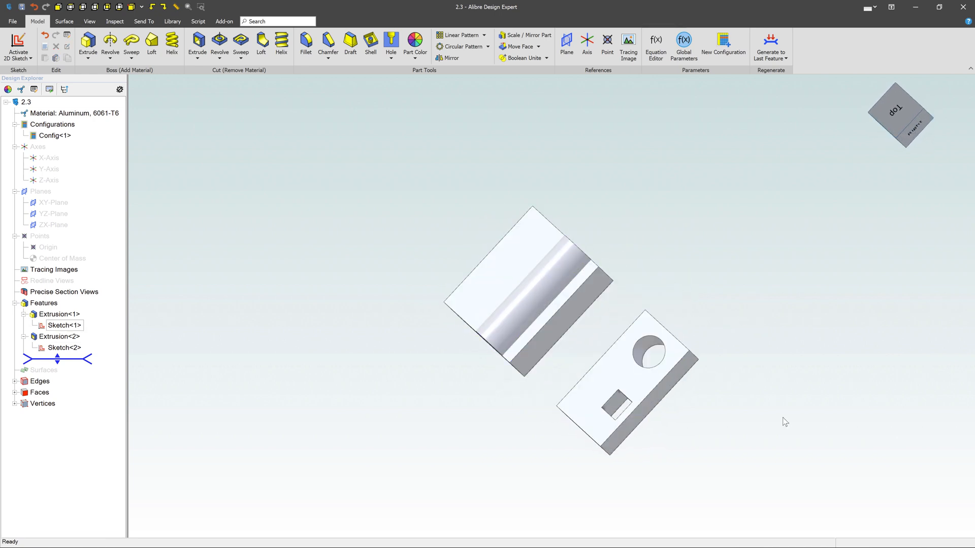
mouse_move(452, 371)
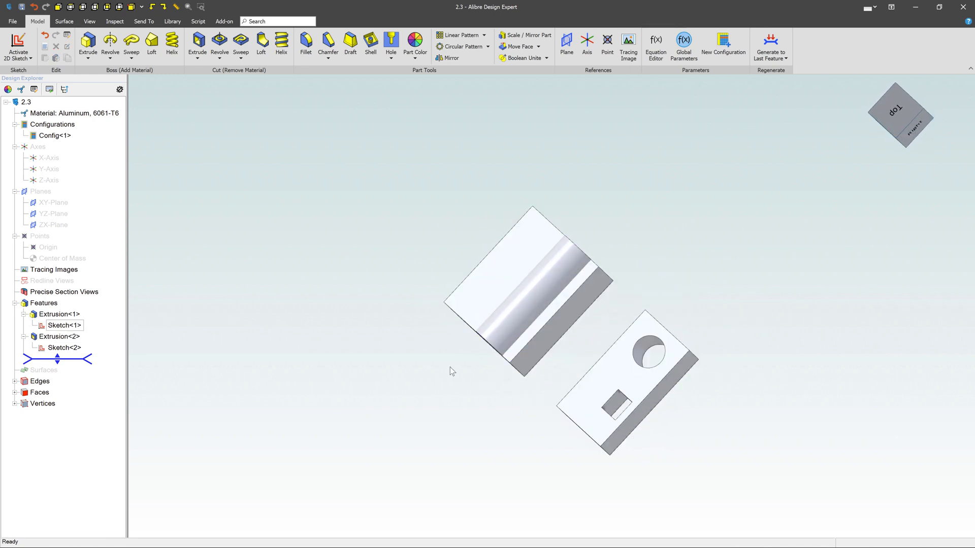
mouse_move(213, 330)
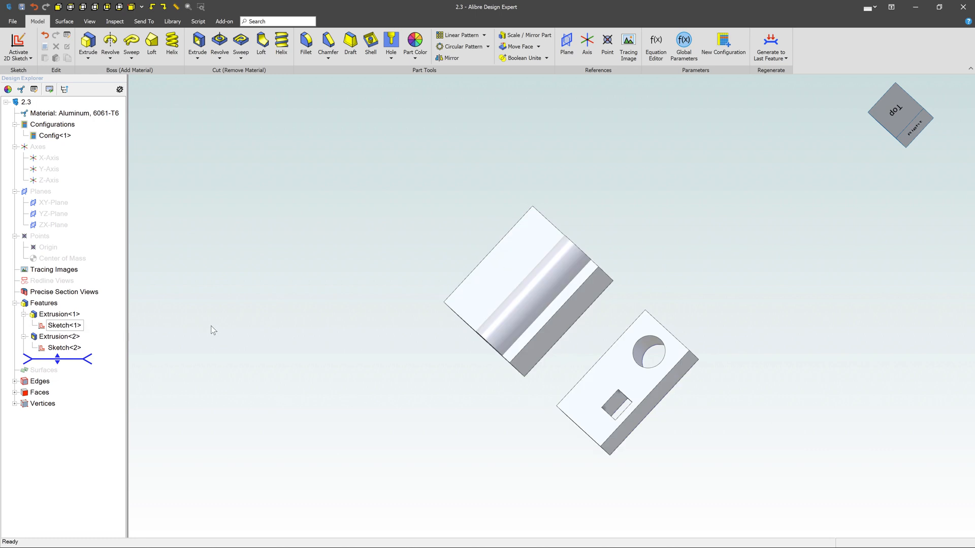
mouse_move(119, 230)
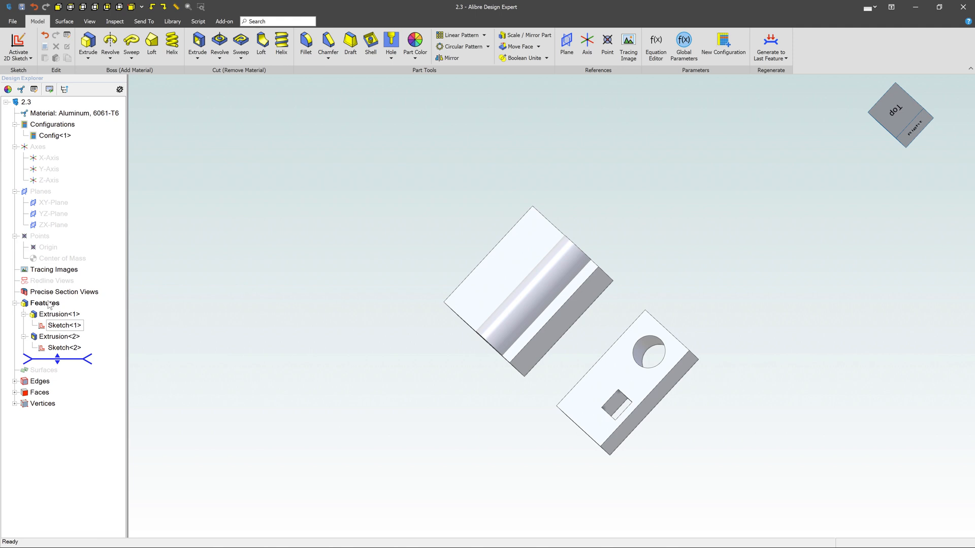
click(59, 314)
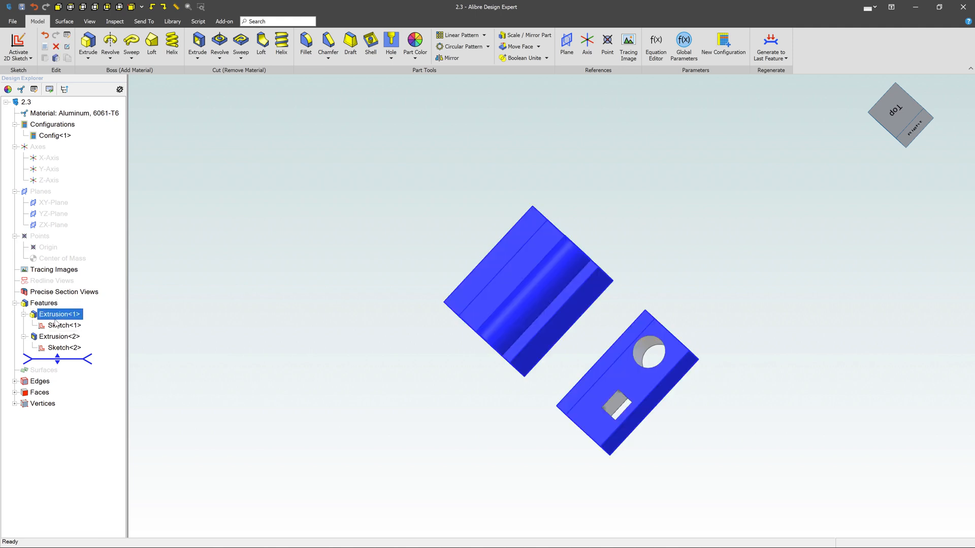
click(64, 325)
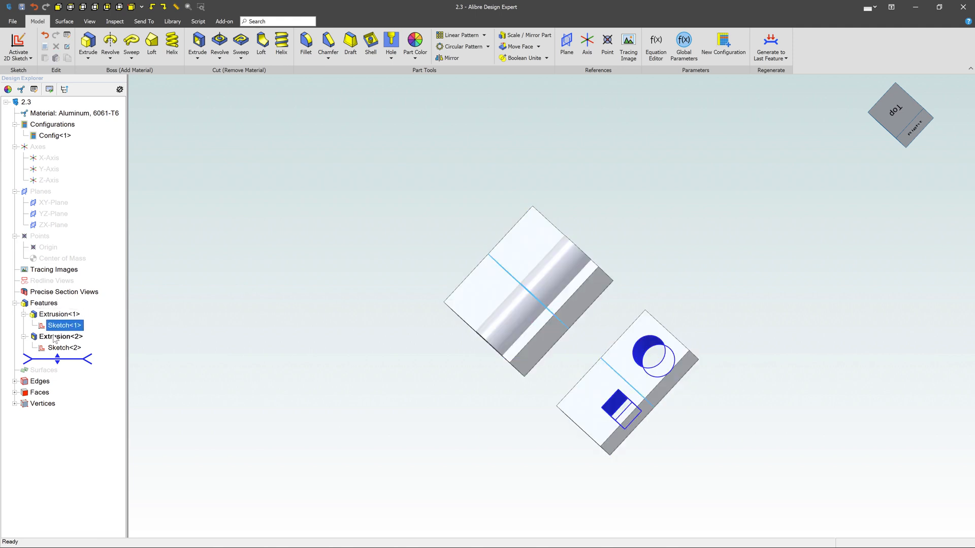
click(60, 336)
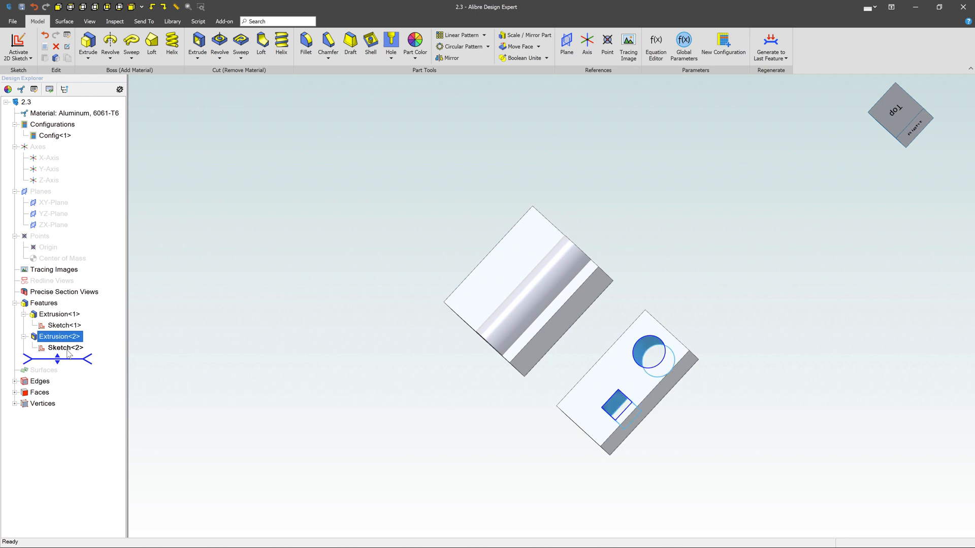
click(65, 348)
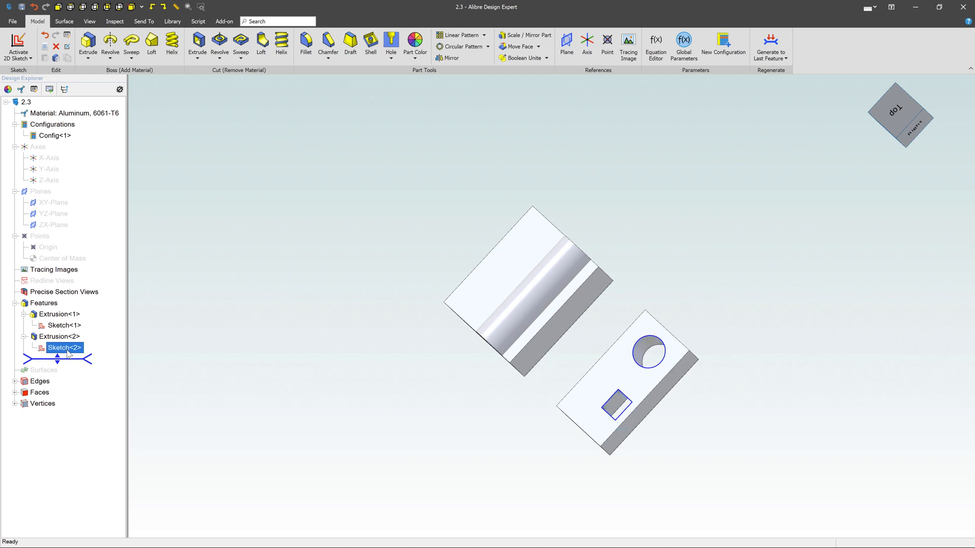
Edit Sketch<2> to add a narrower second rectangle, then deactivate the sketch
right_click(65, 348)
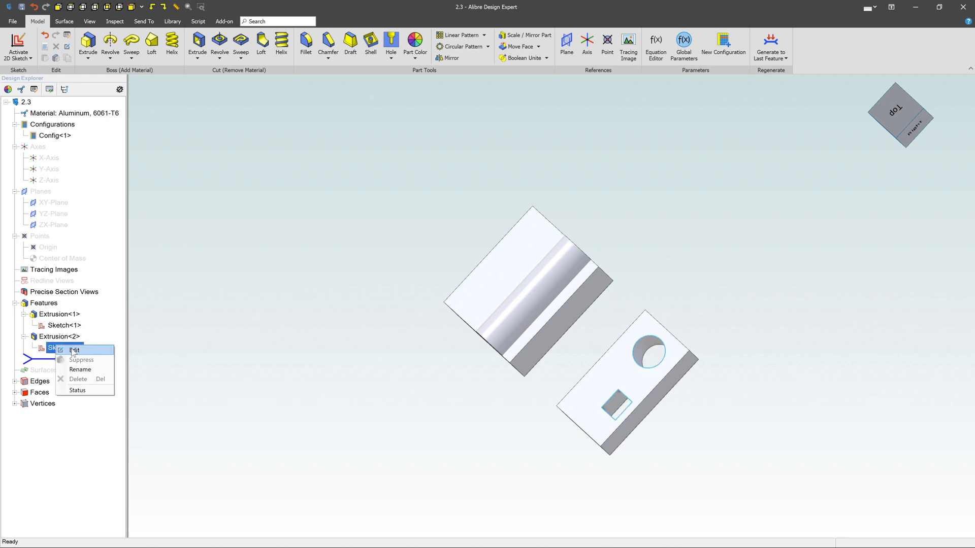
click(73, 349)
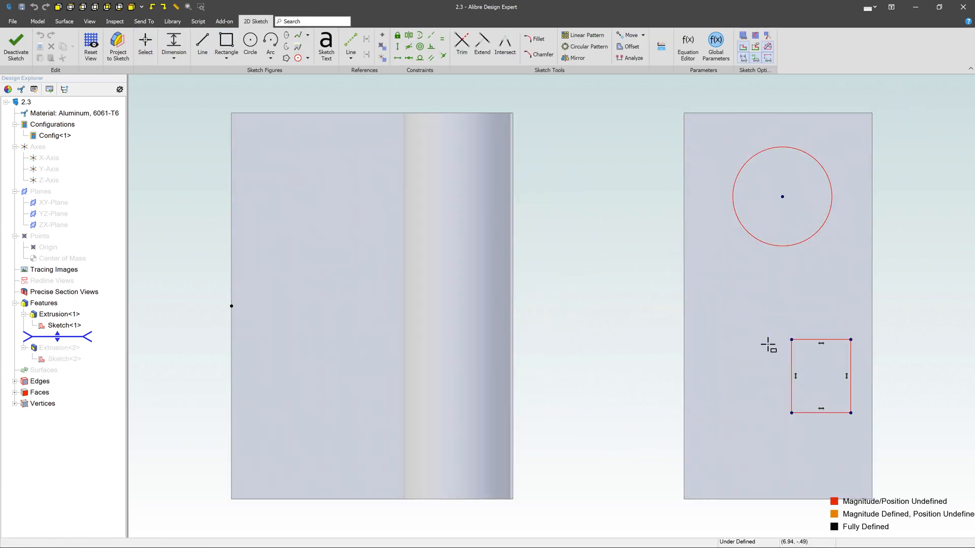
click(16, 46)
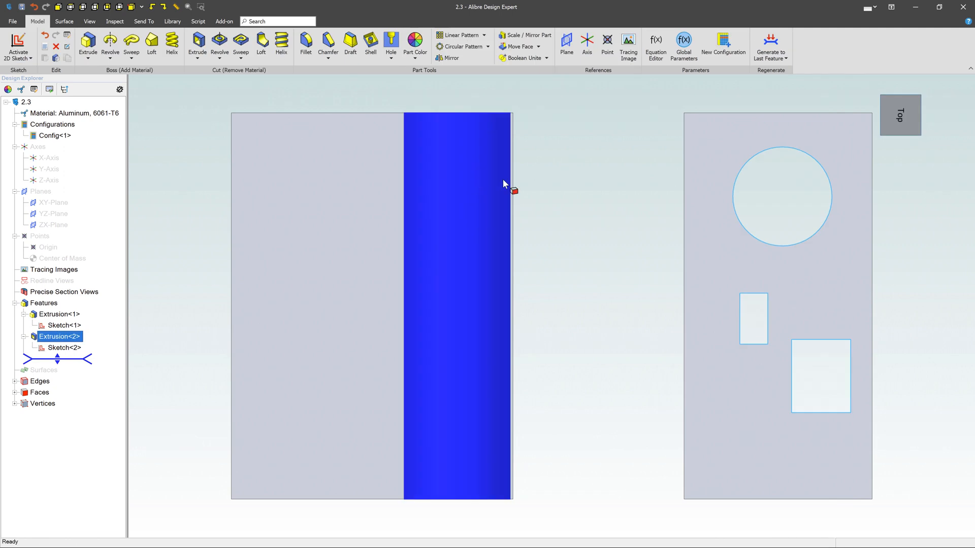